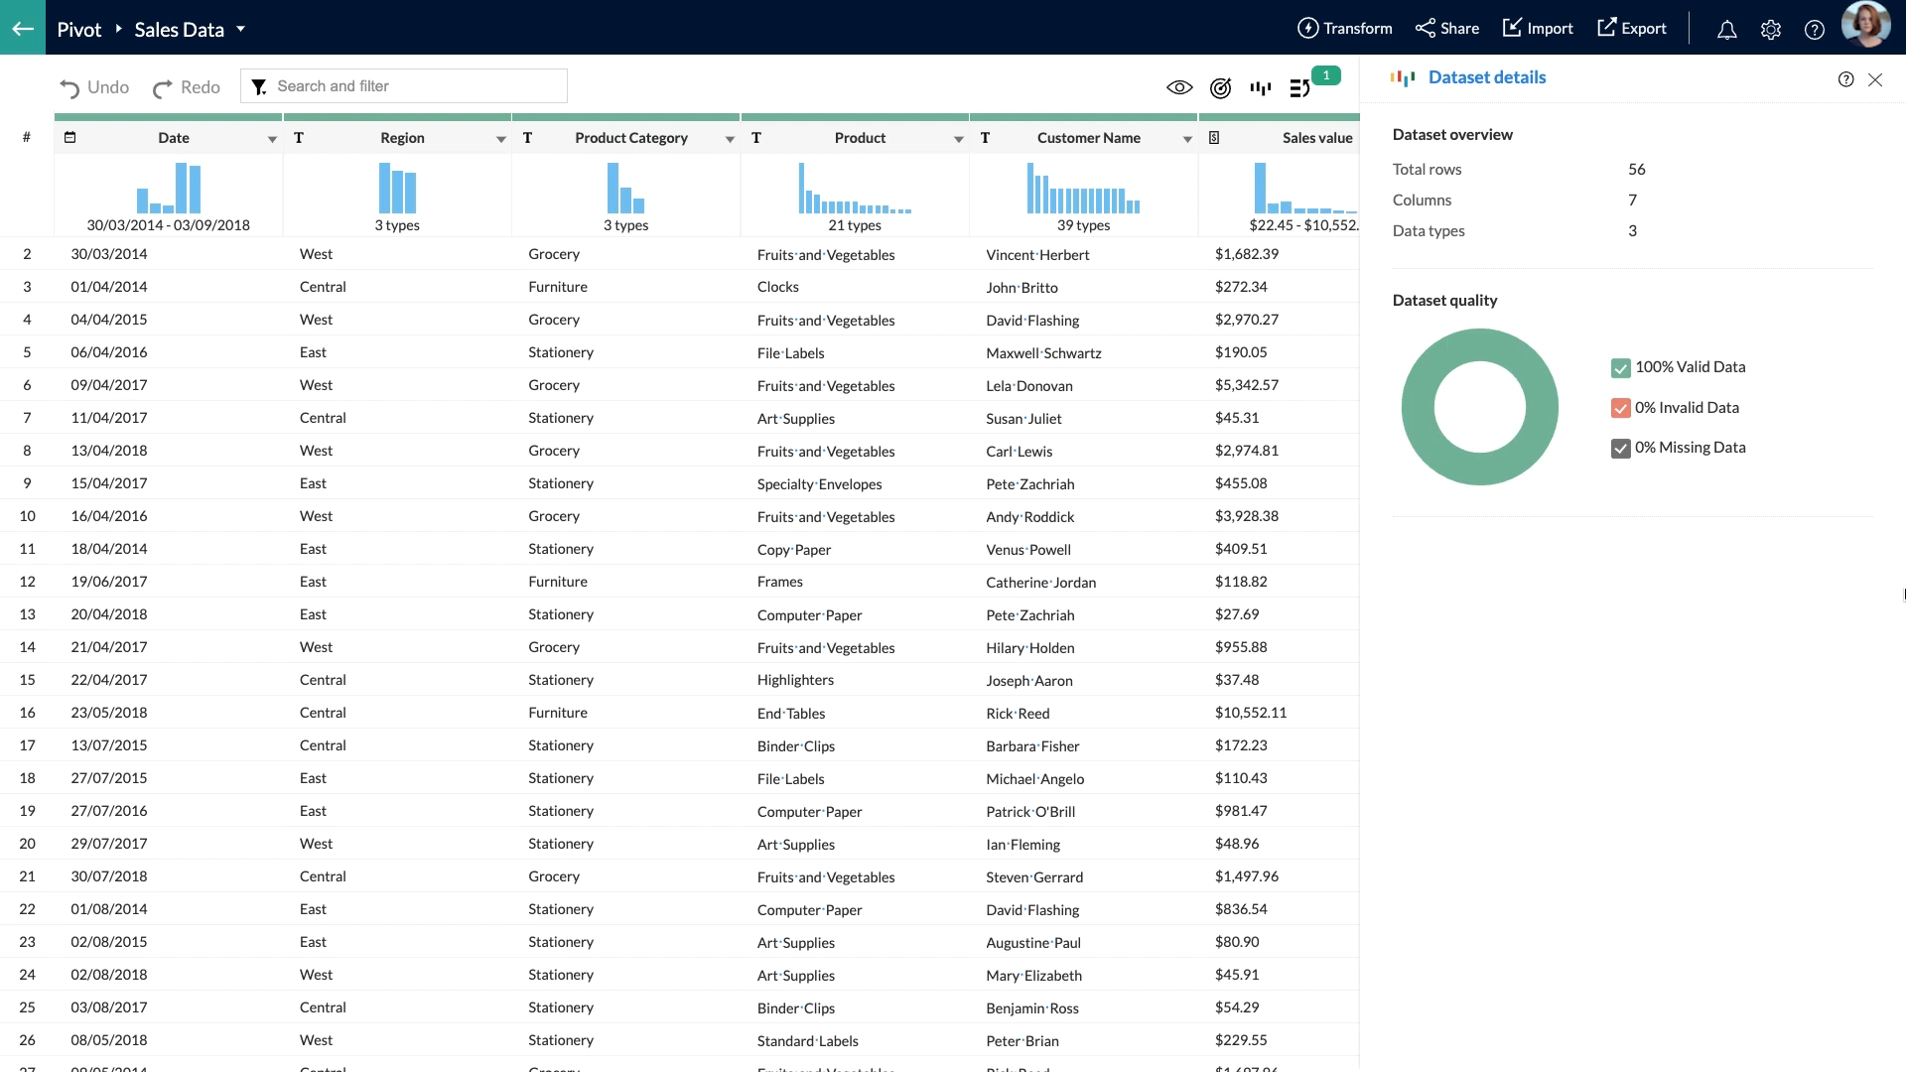
Start a Pivot transformation on Sales Data, output as new dataset Sales Data_pivot
click(1344, 28)
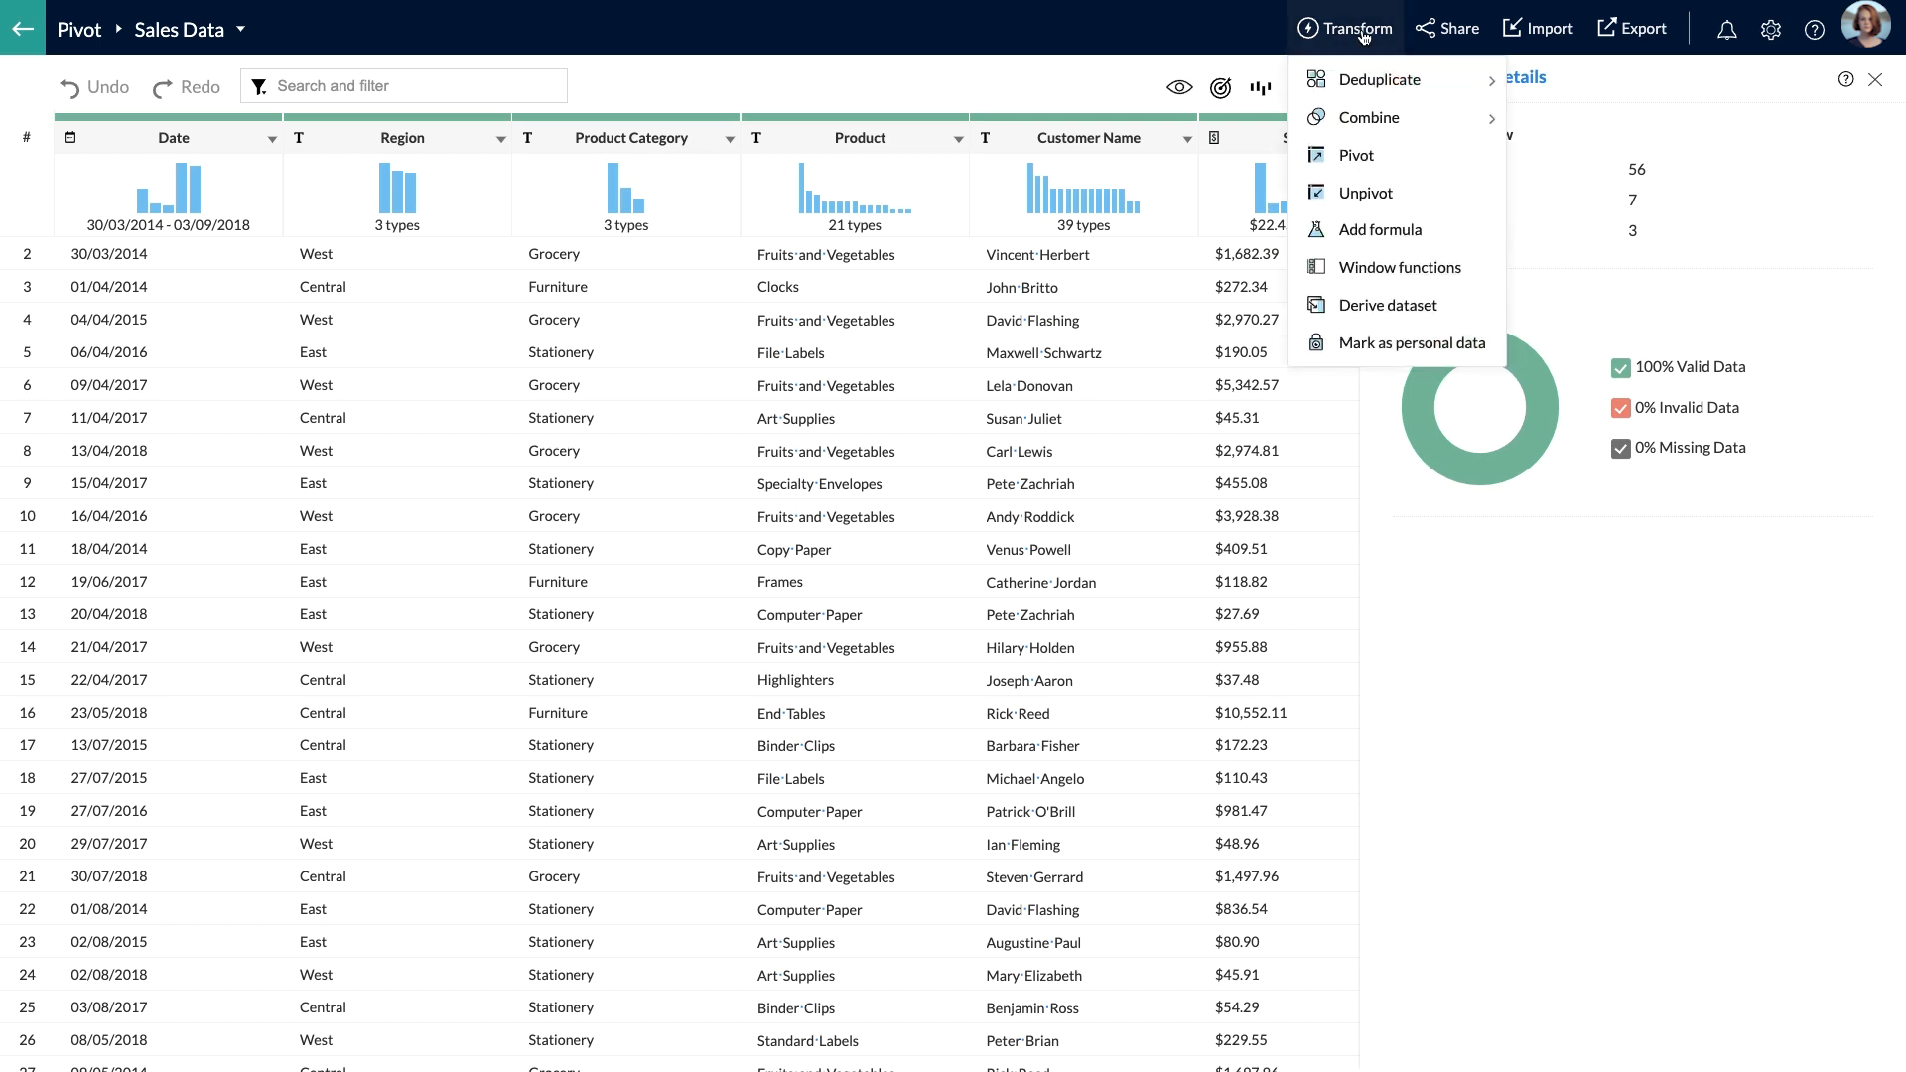
click(1355, 155)
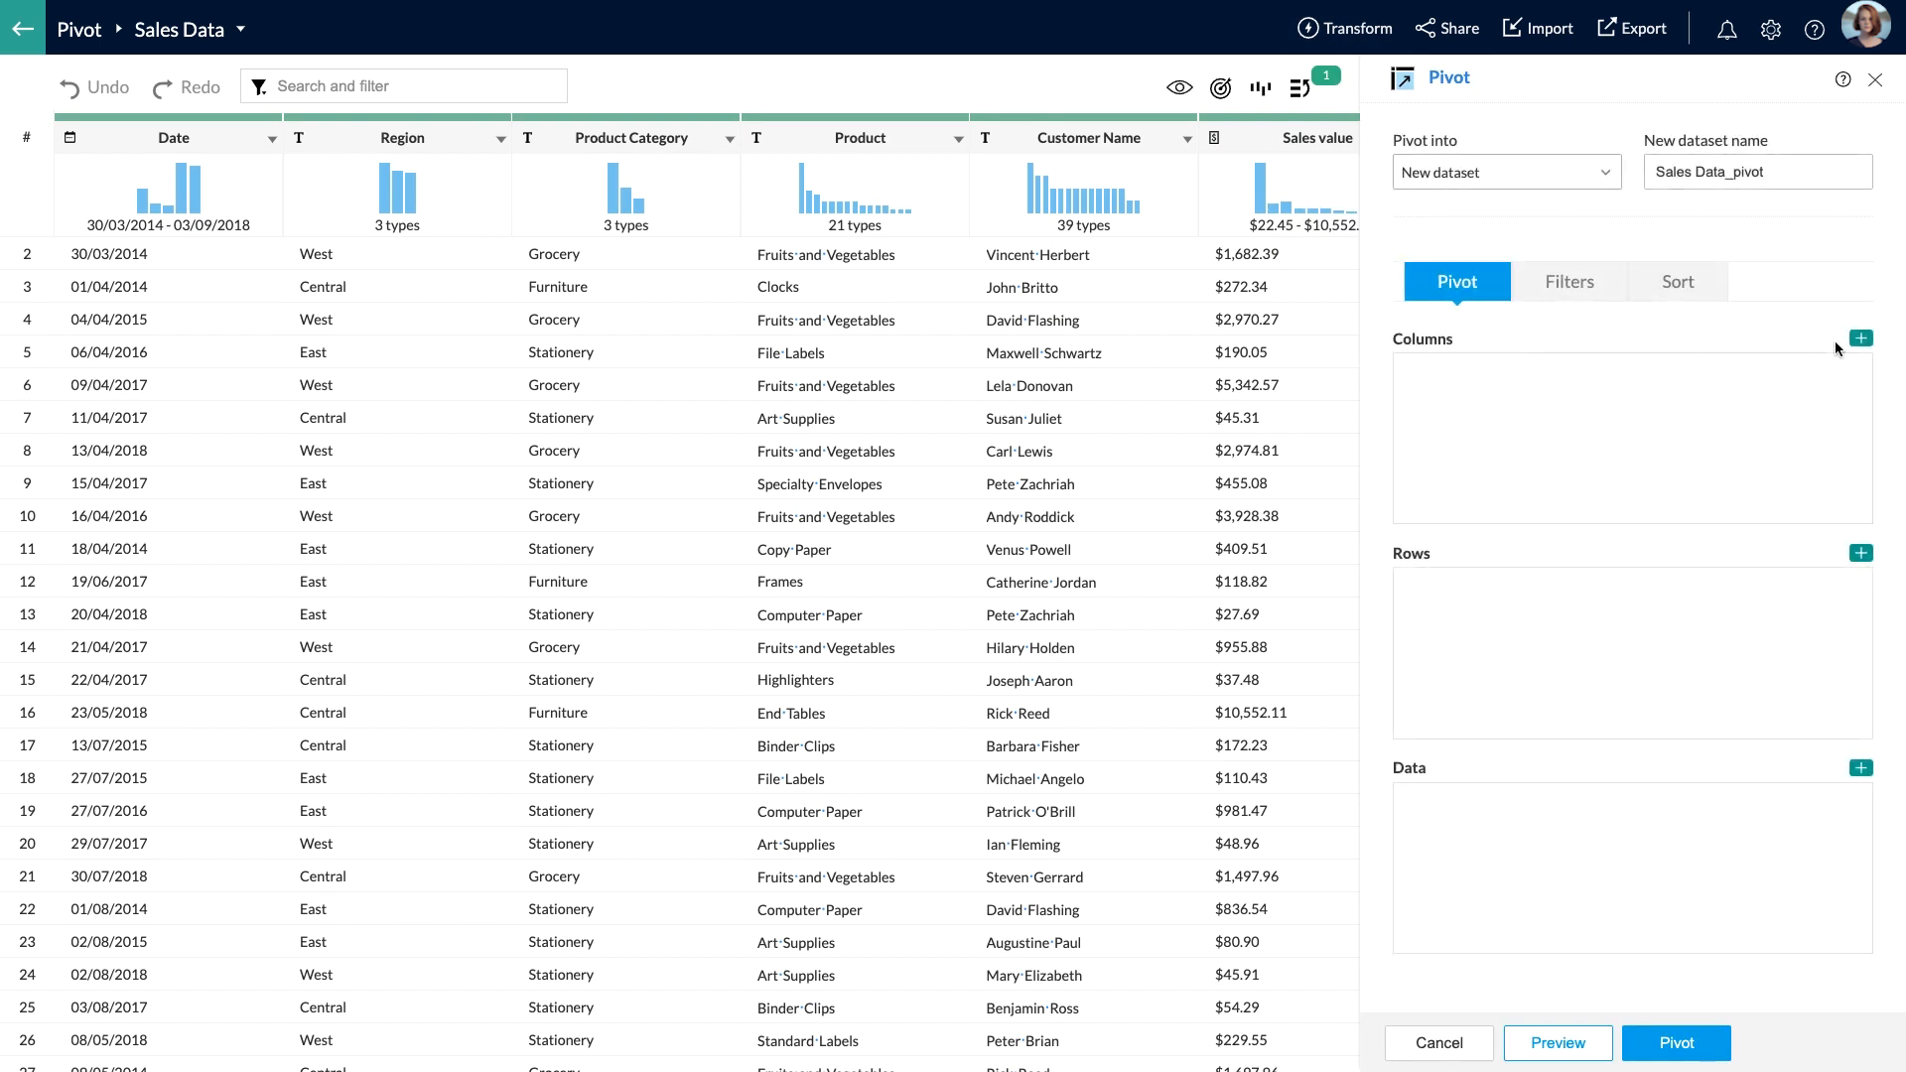
Add Region as columns, Product Category and Product as rows, and Sum of Sales value
click(1861, 338)
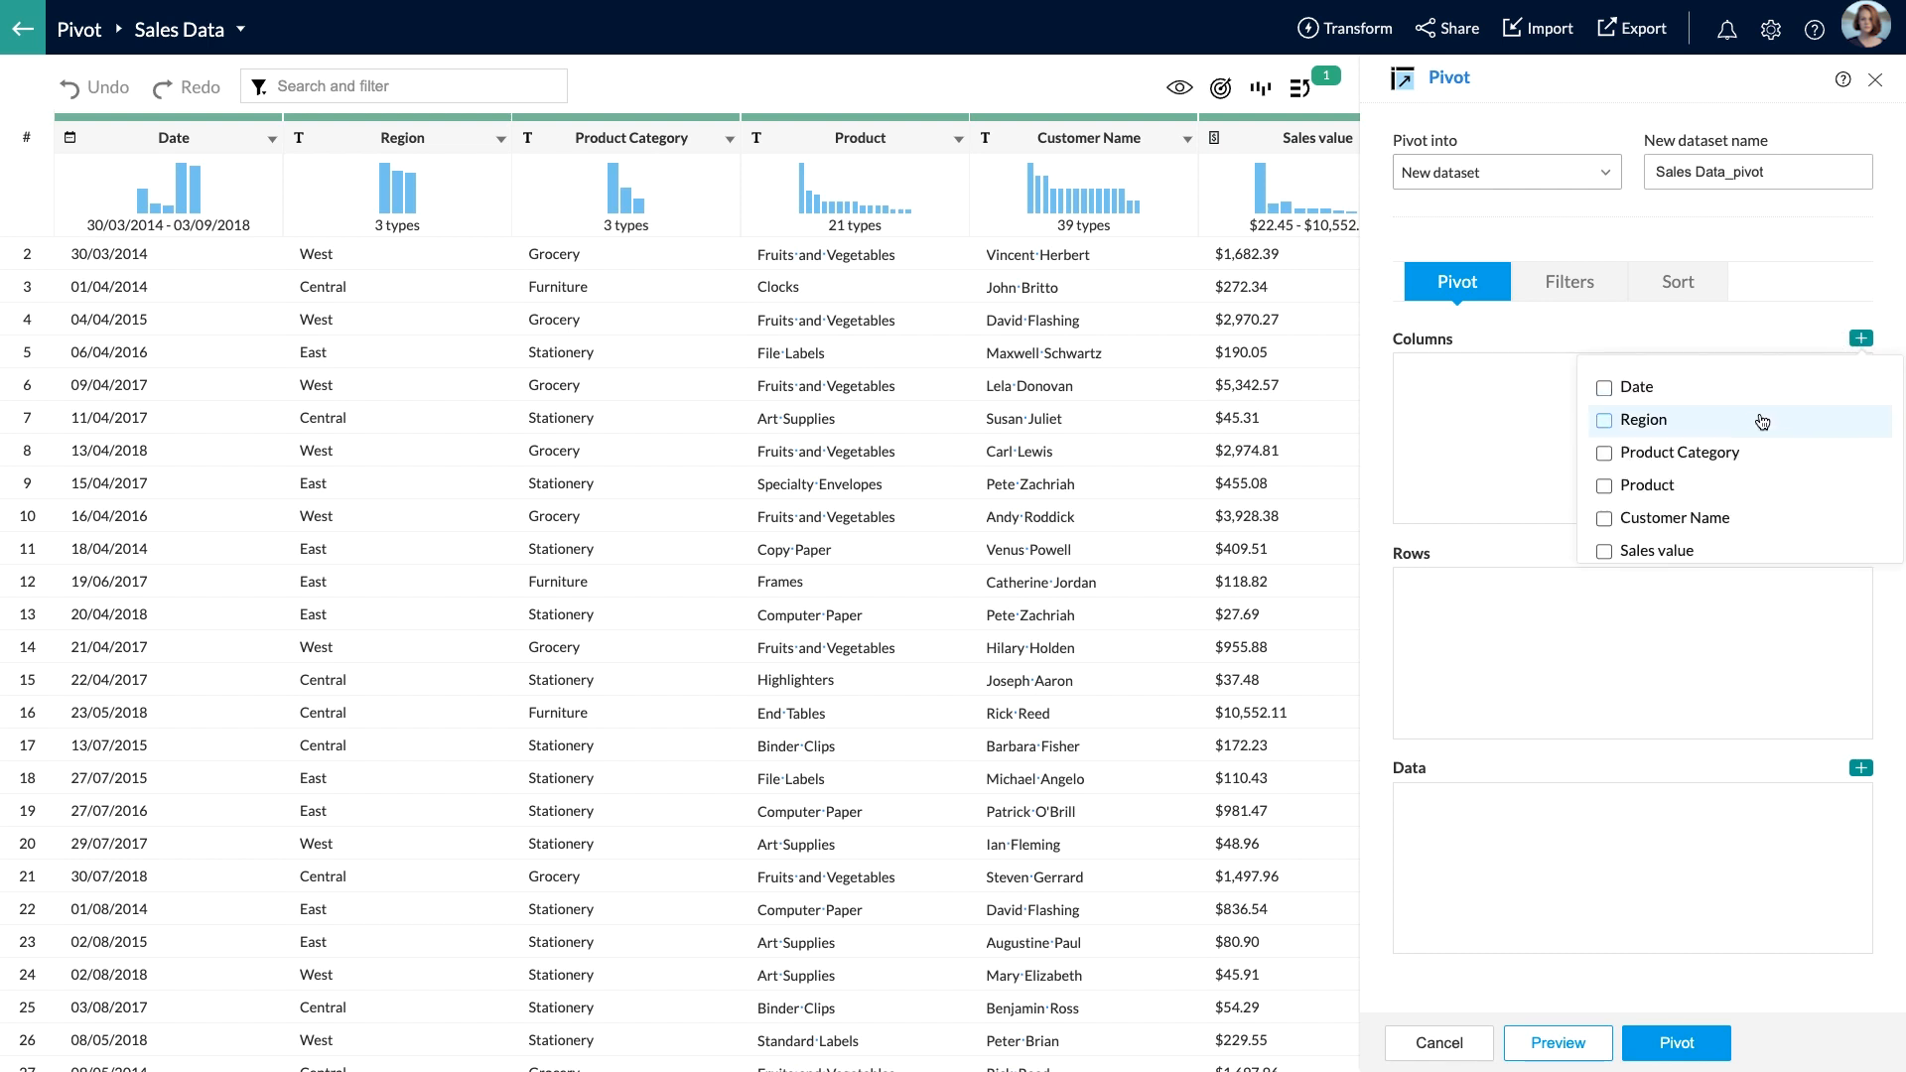
click(1644, 418)
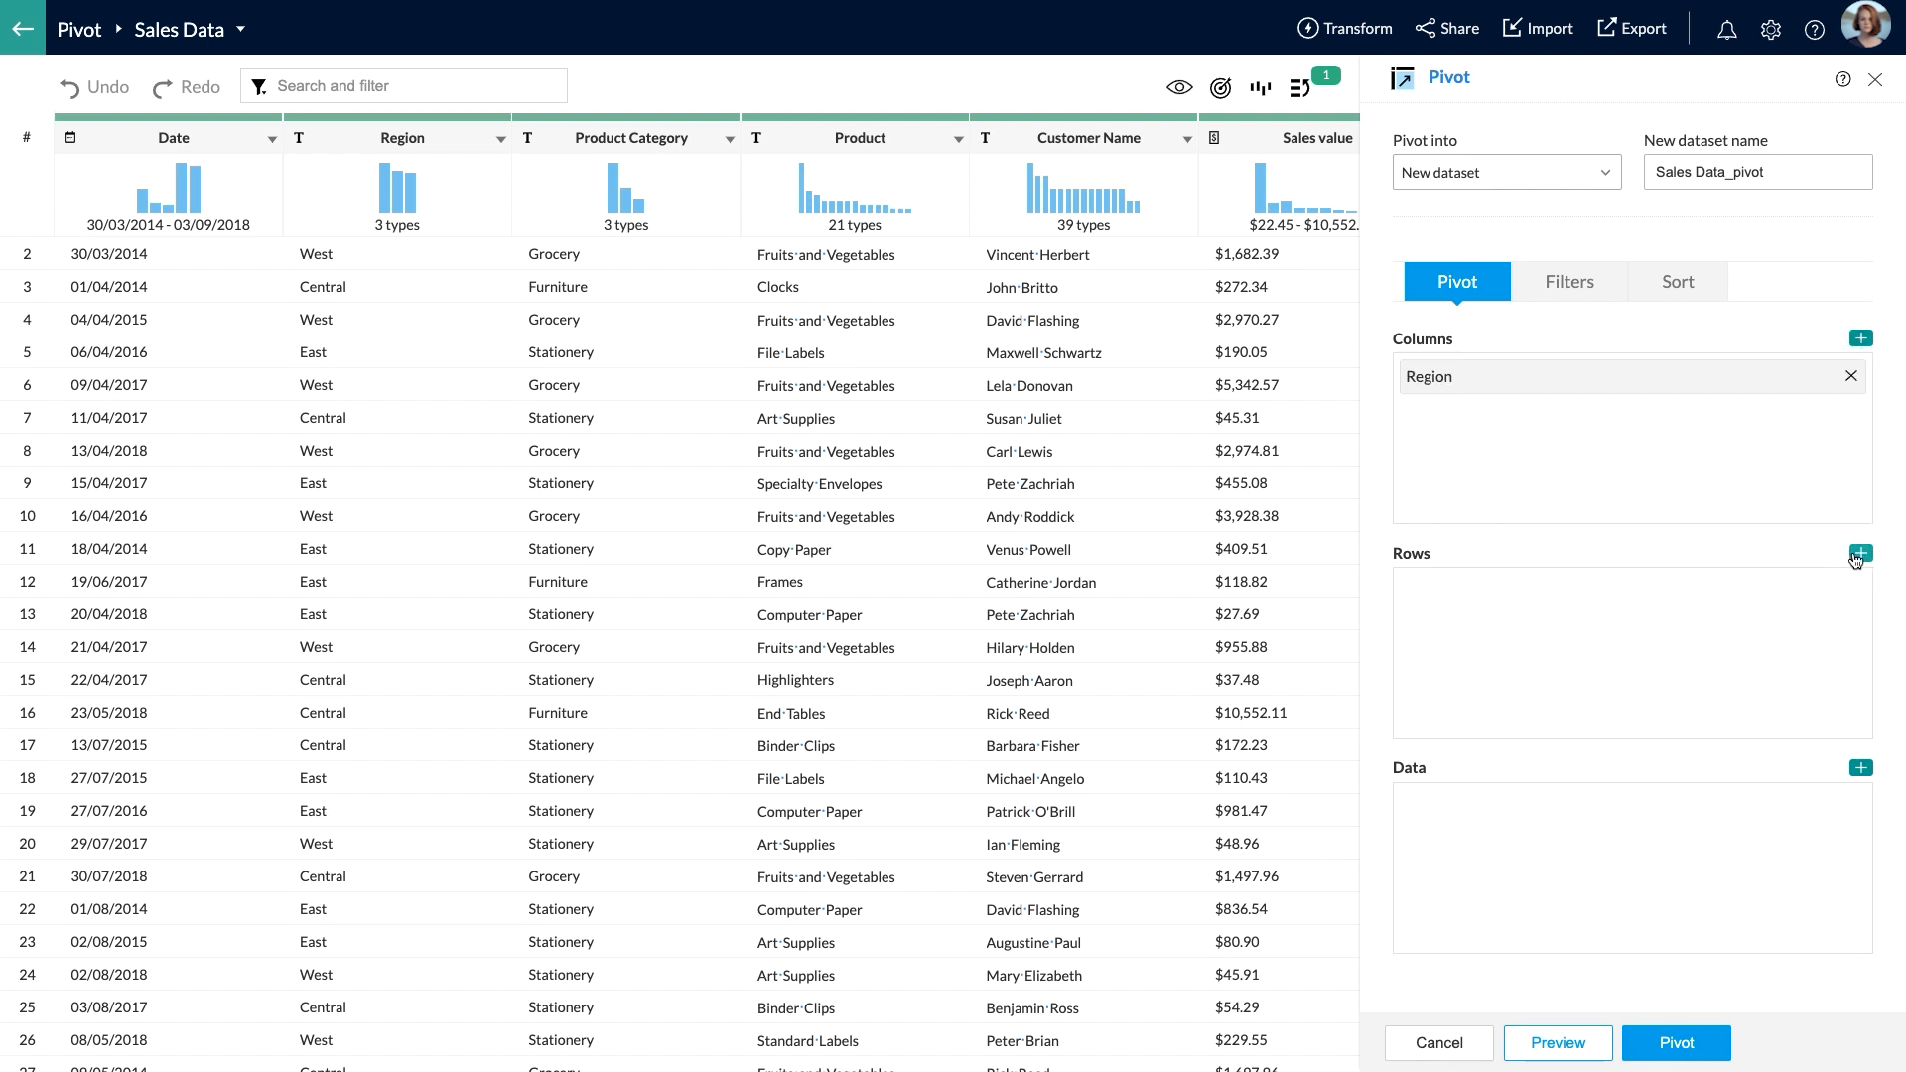
click(1859, 552)
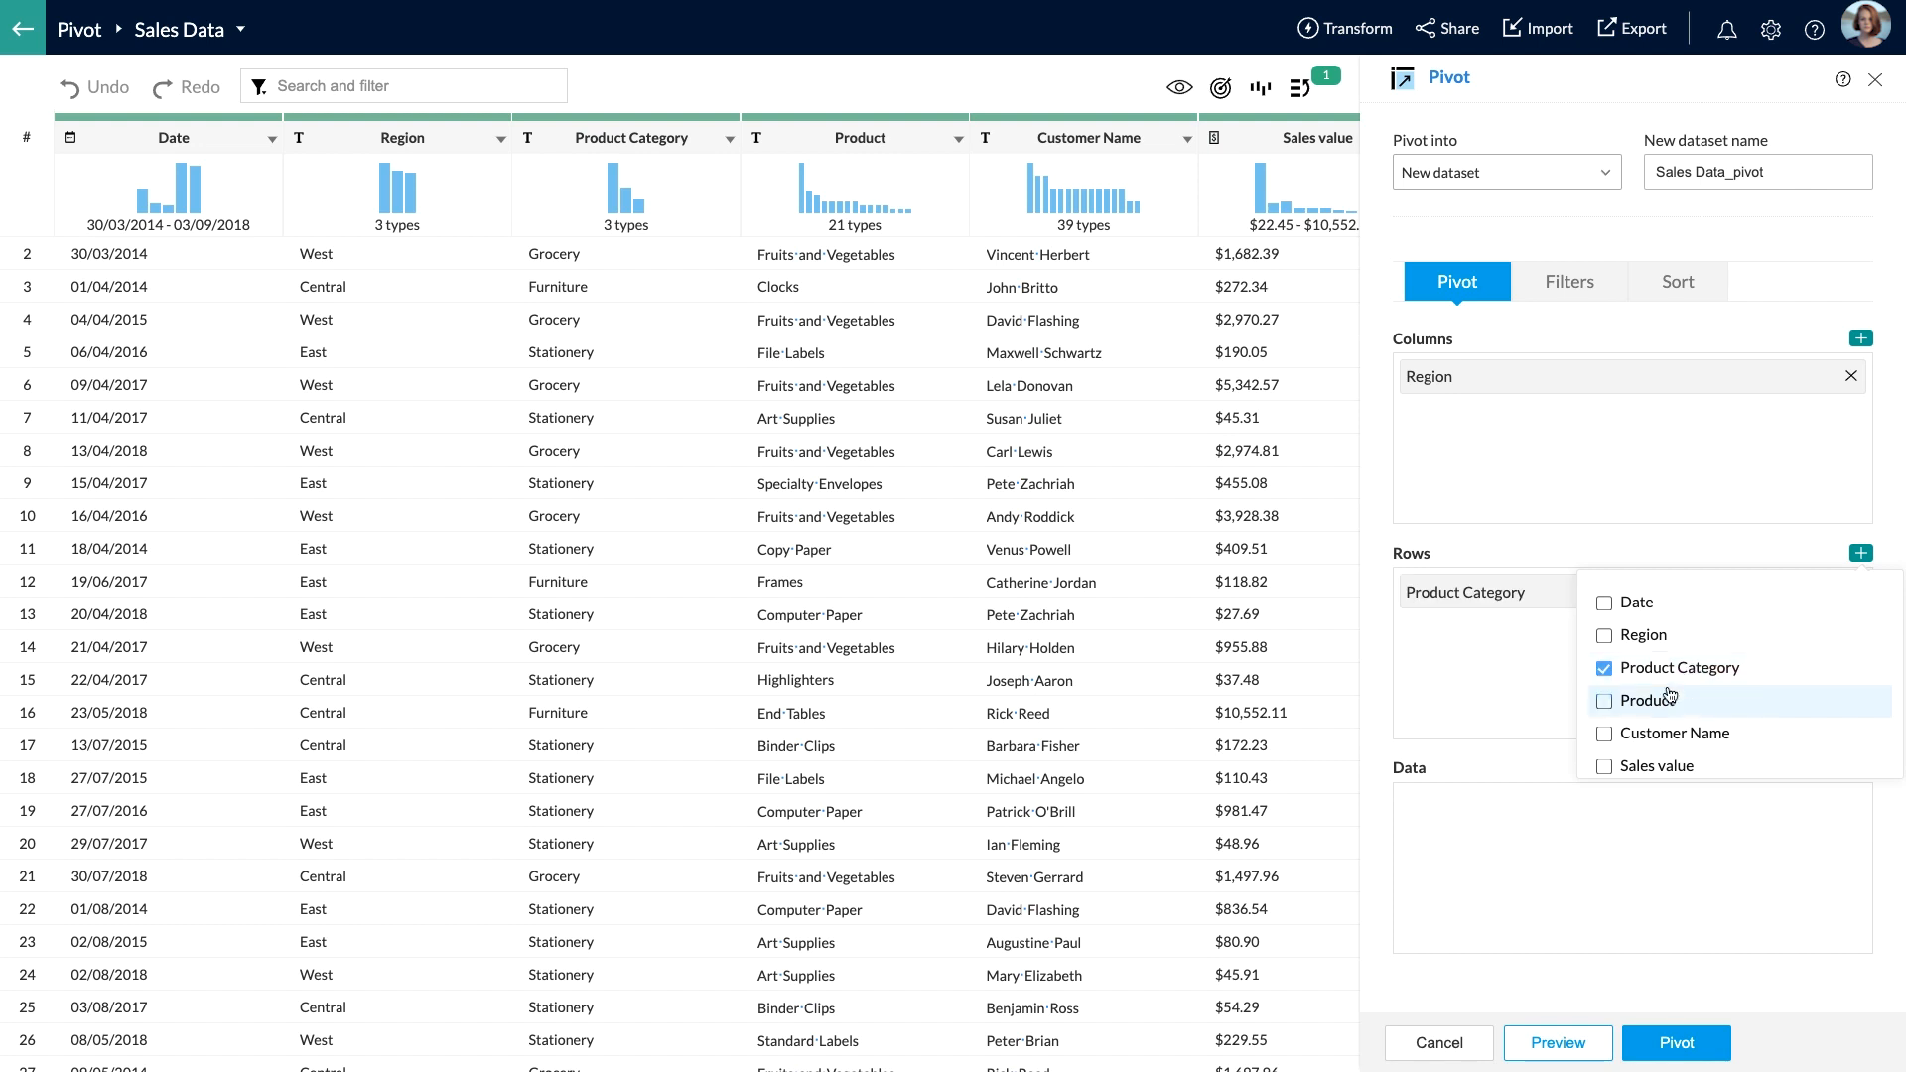
click(1651, 699)
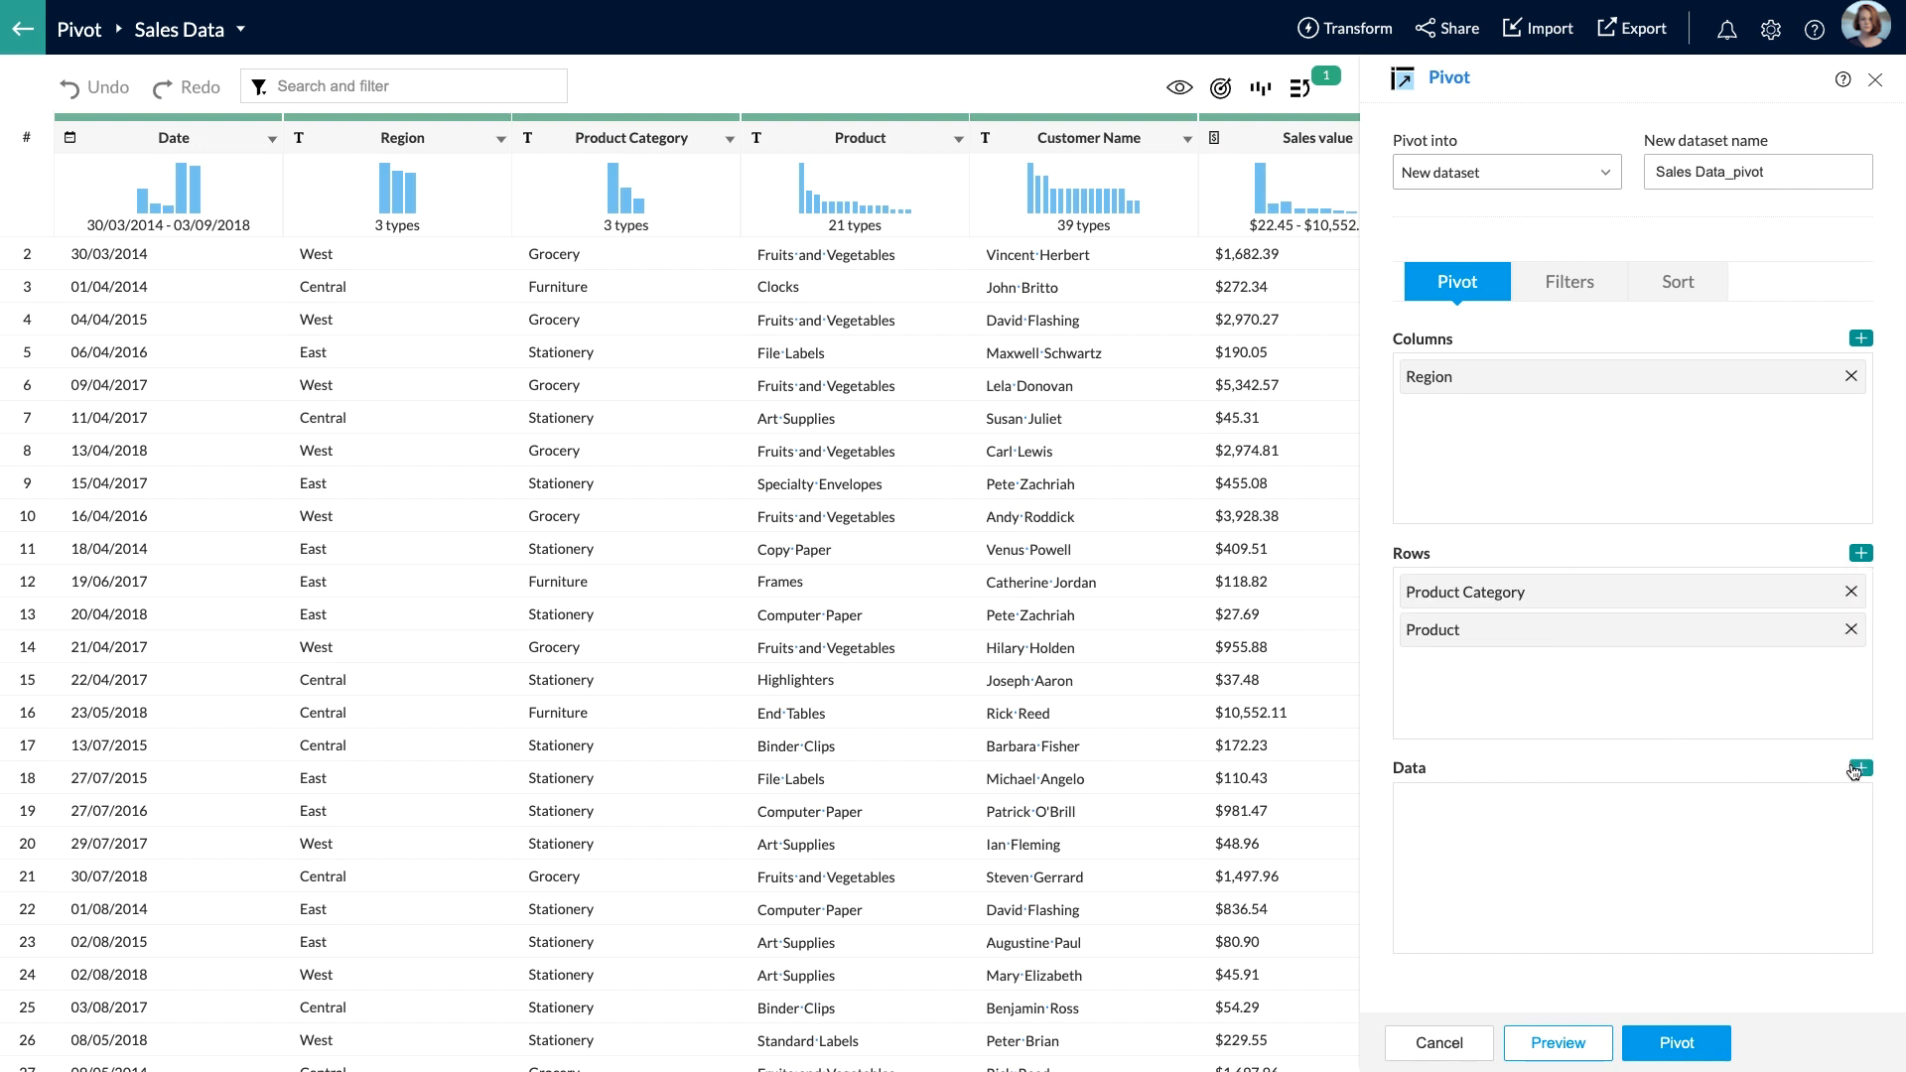
click(1861, 767)
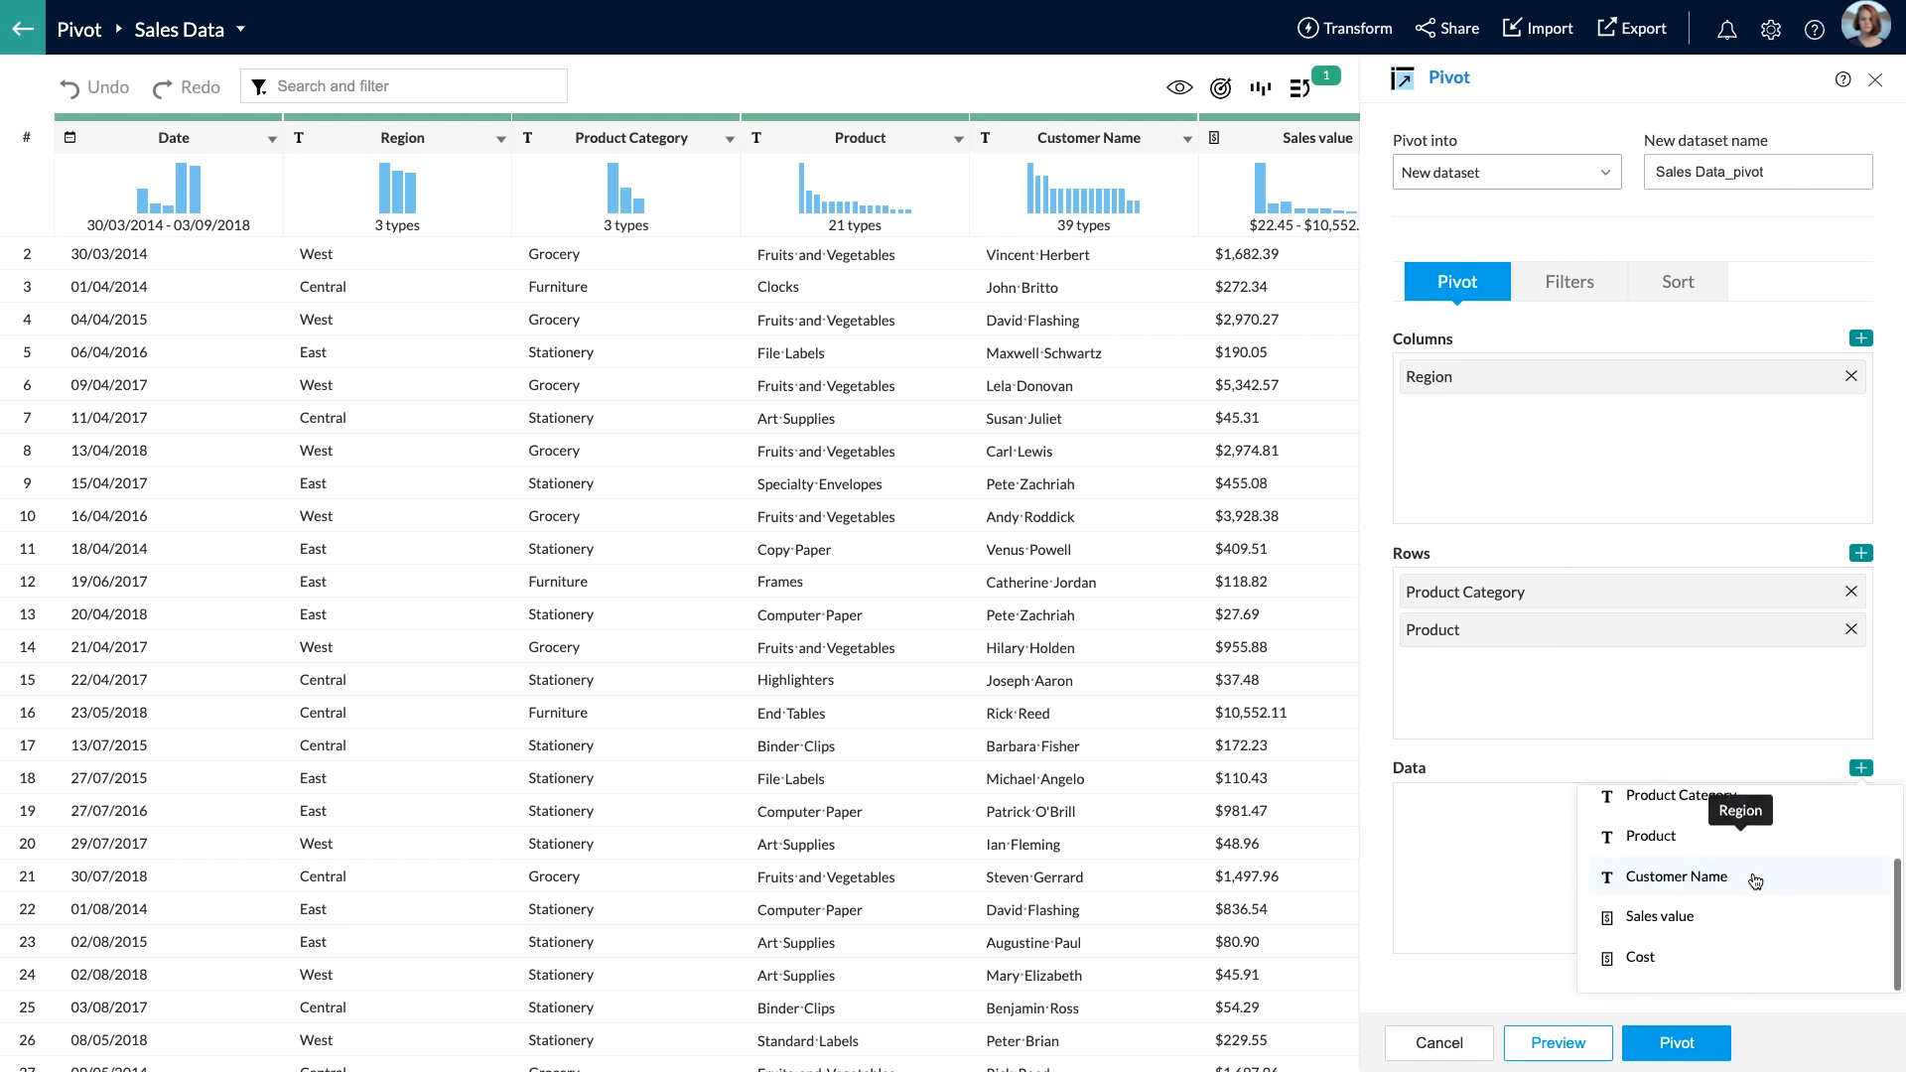
click(1661, 917)
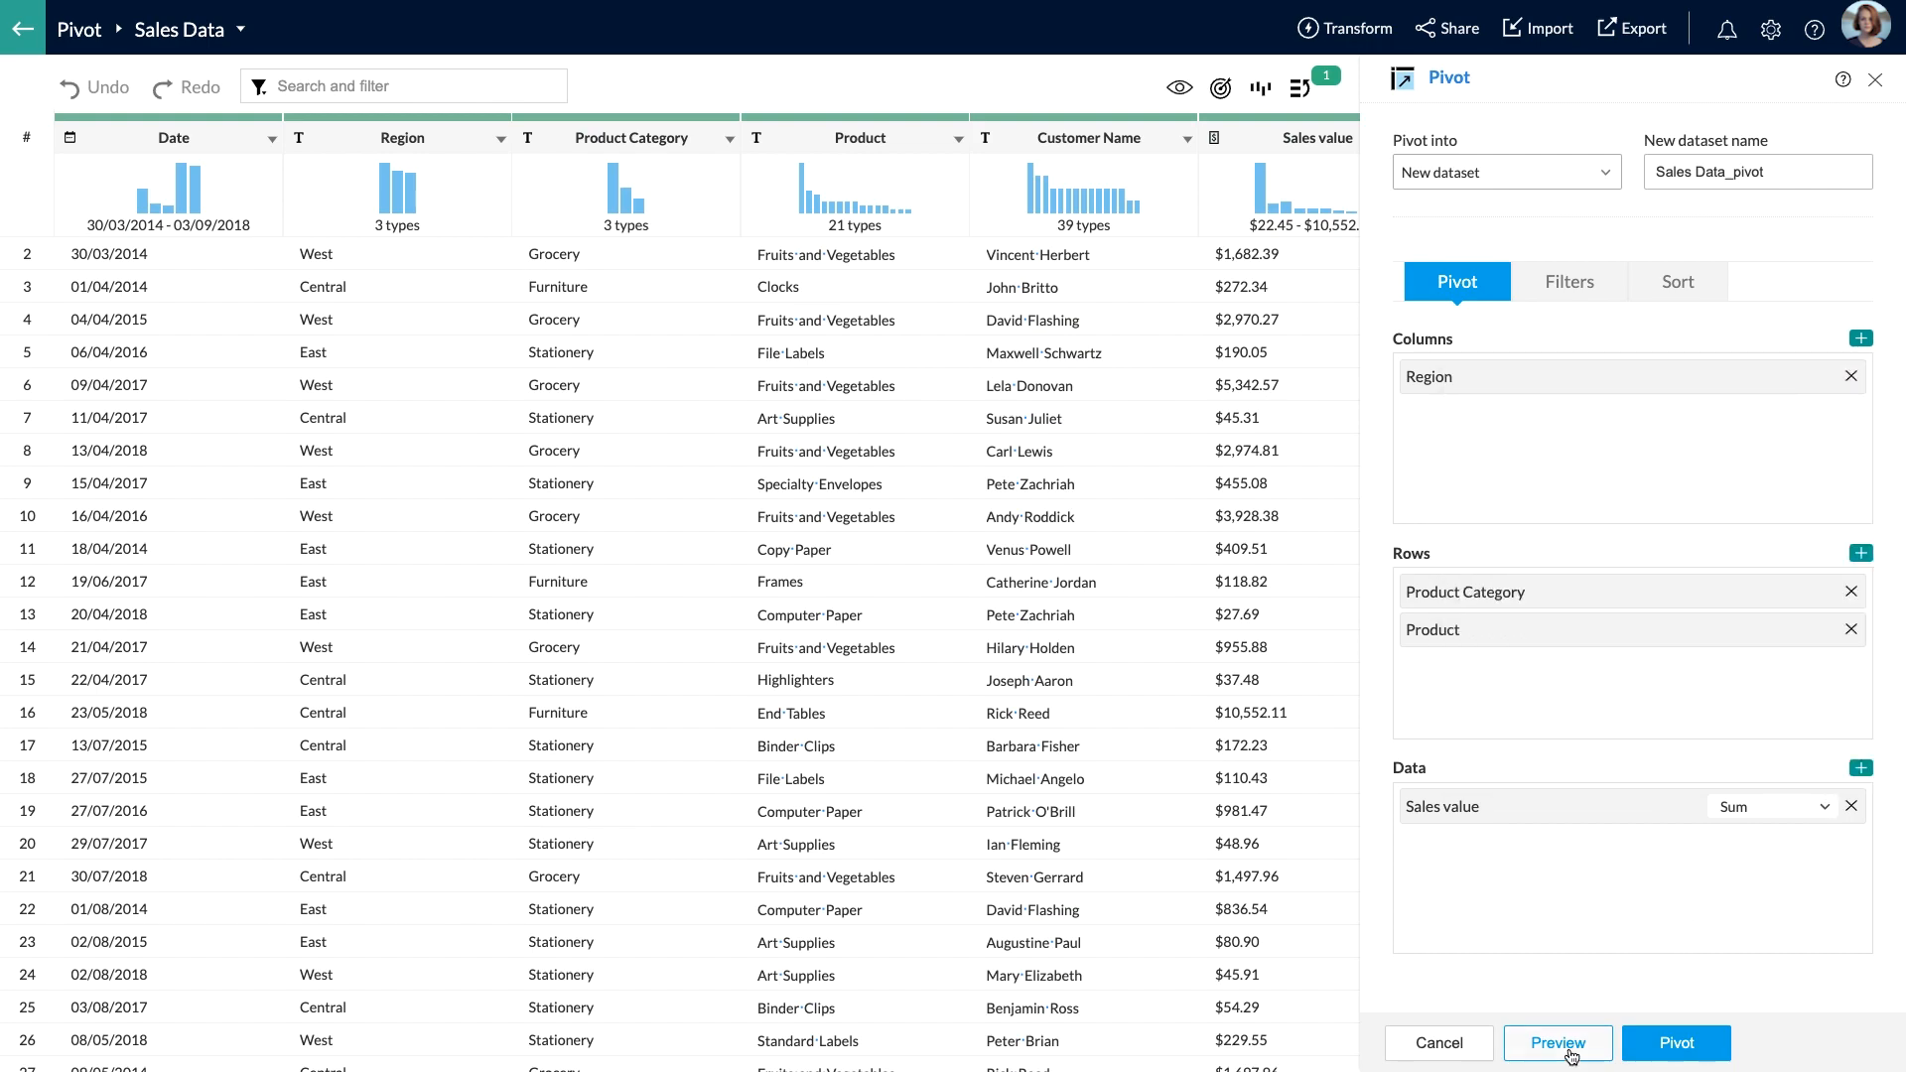
Preview the pivot table of total Sales value per region
click(1558, 1043)
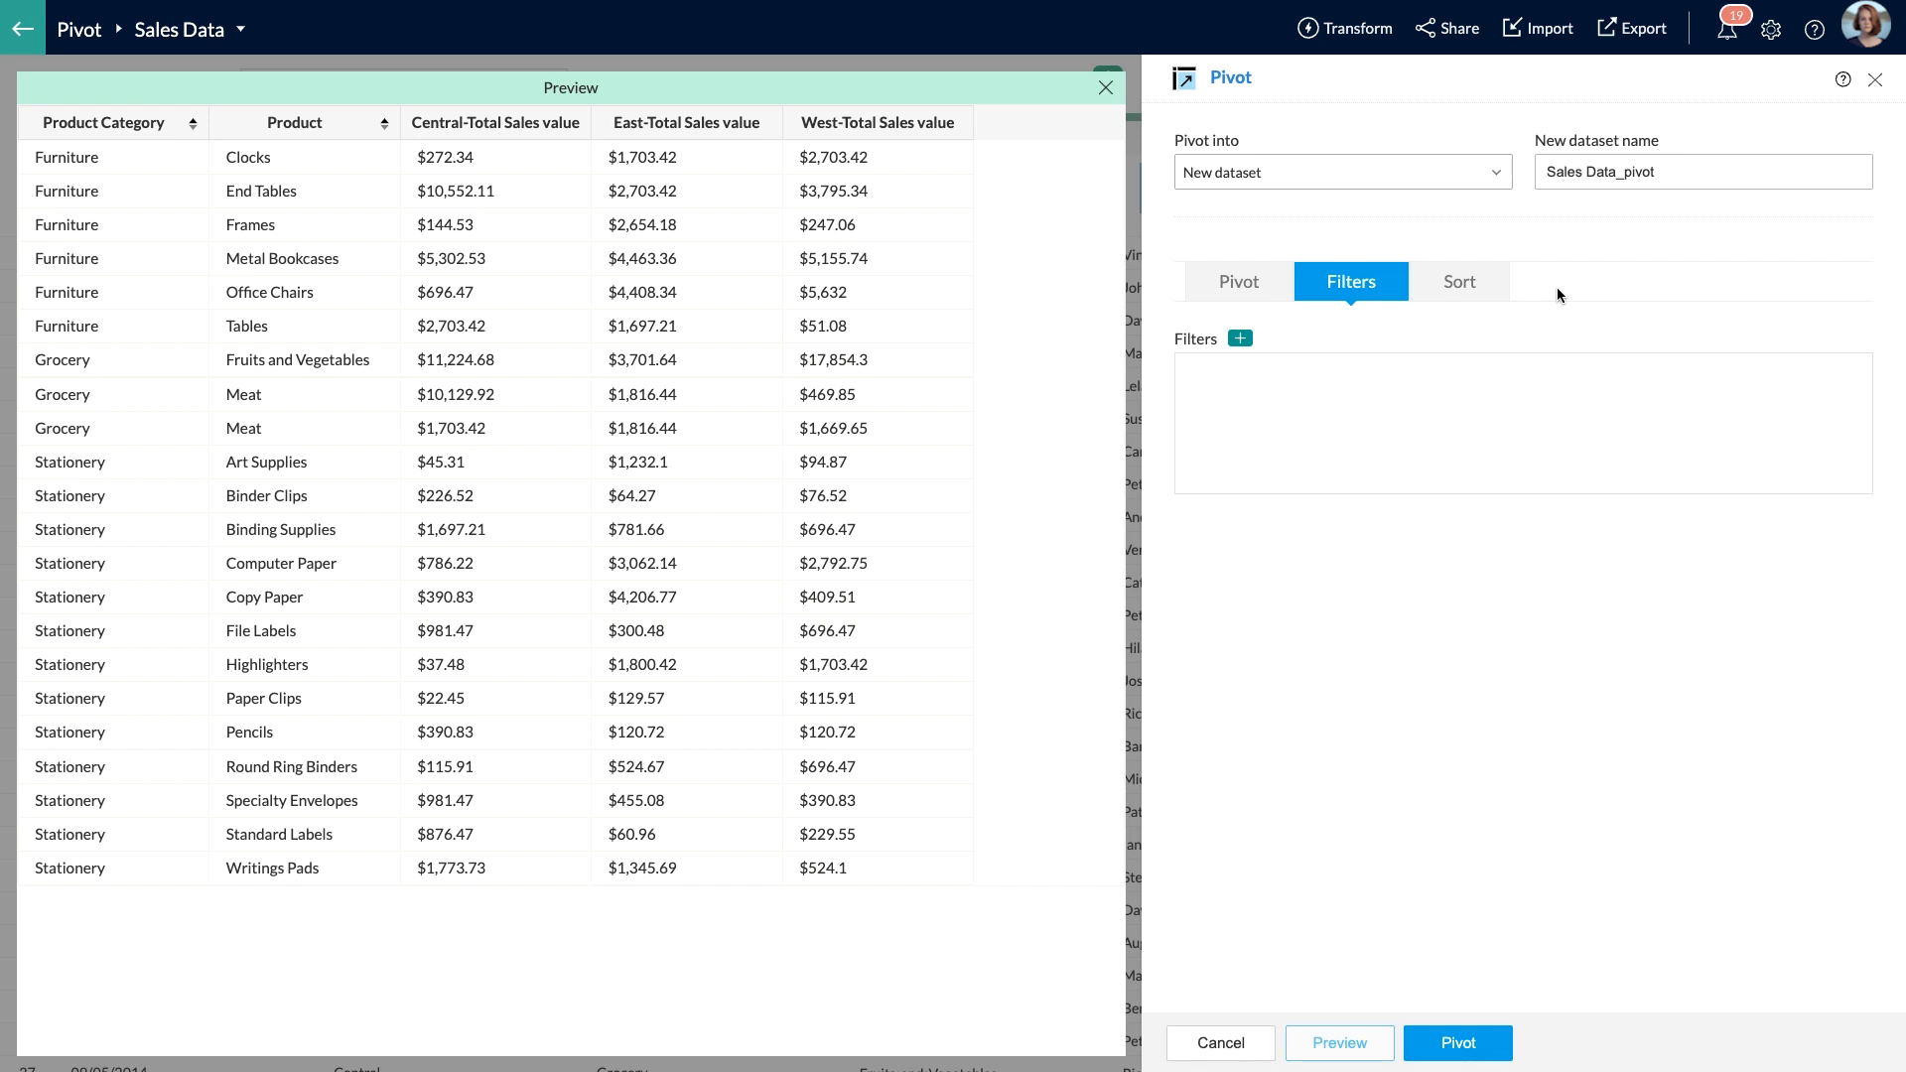
mouse_move(1268, 353)
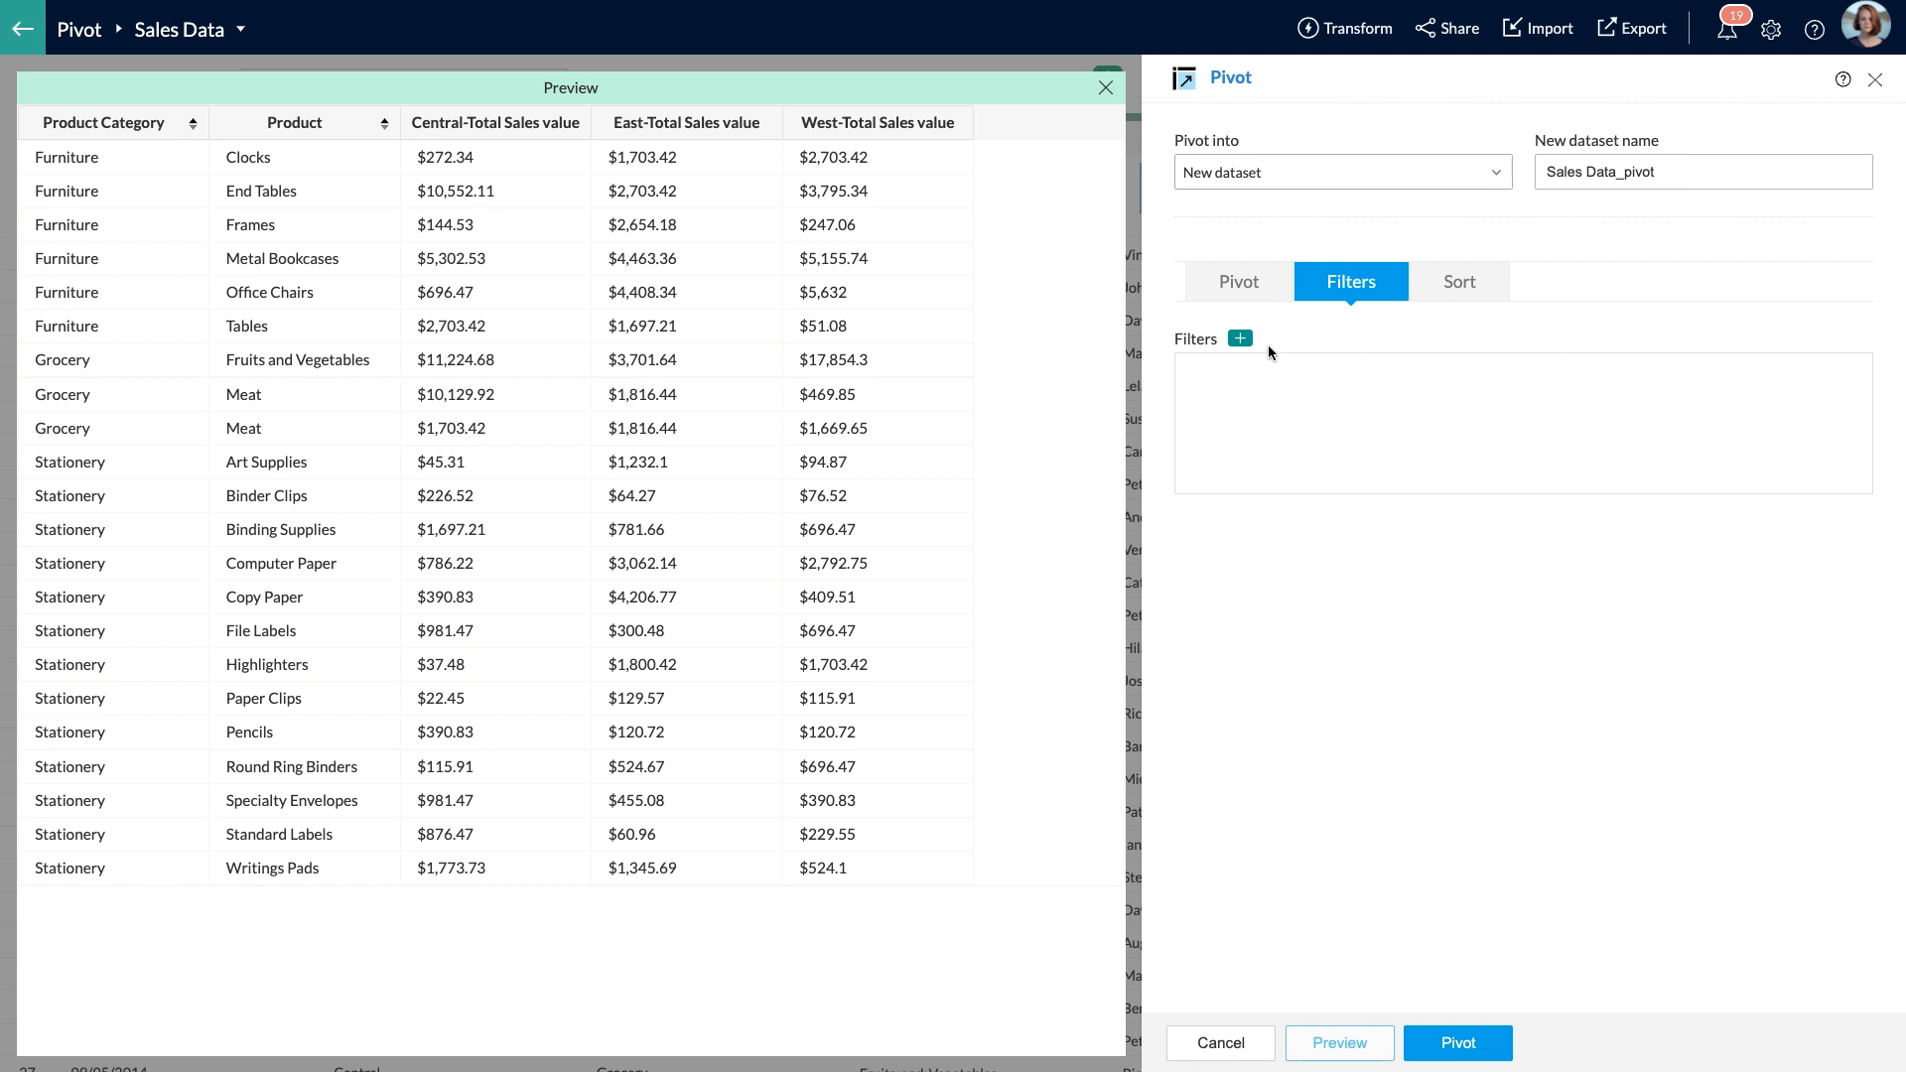
Add a Date filter to the pivot with the filter type set to Actual
click(1238, 337)
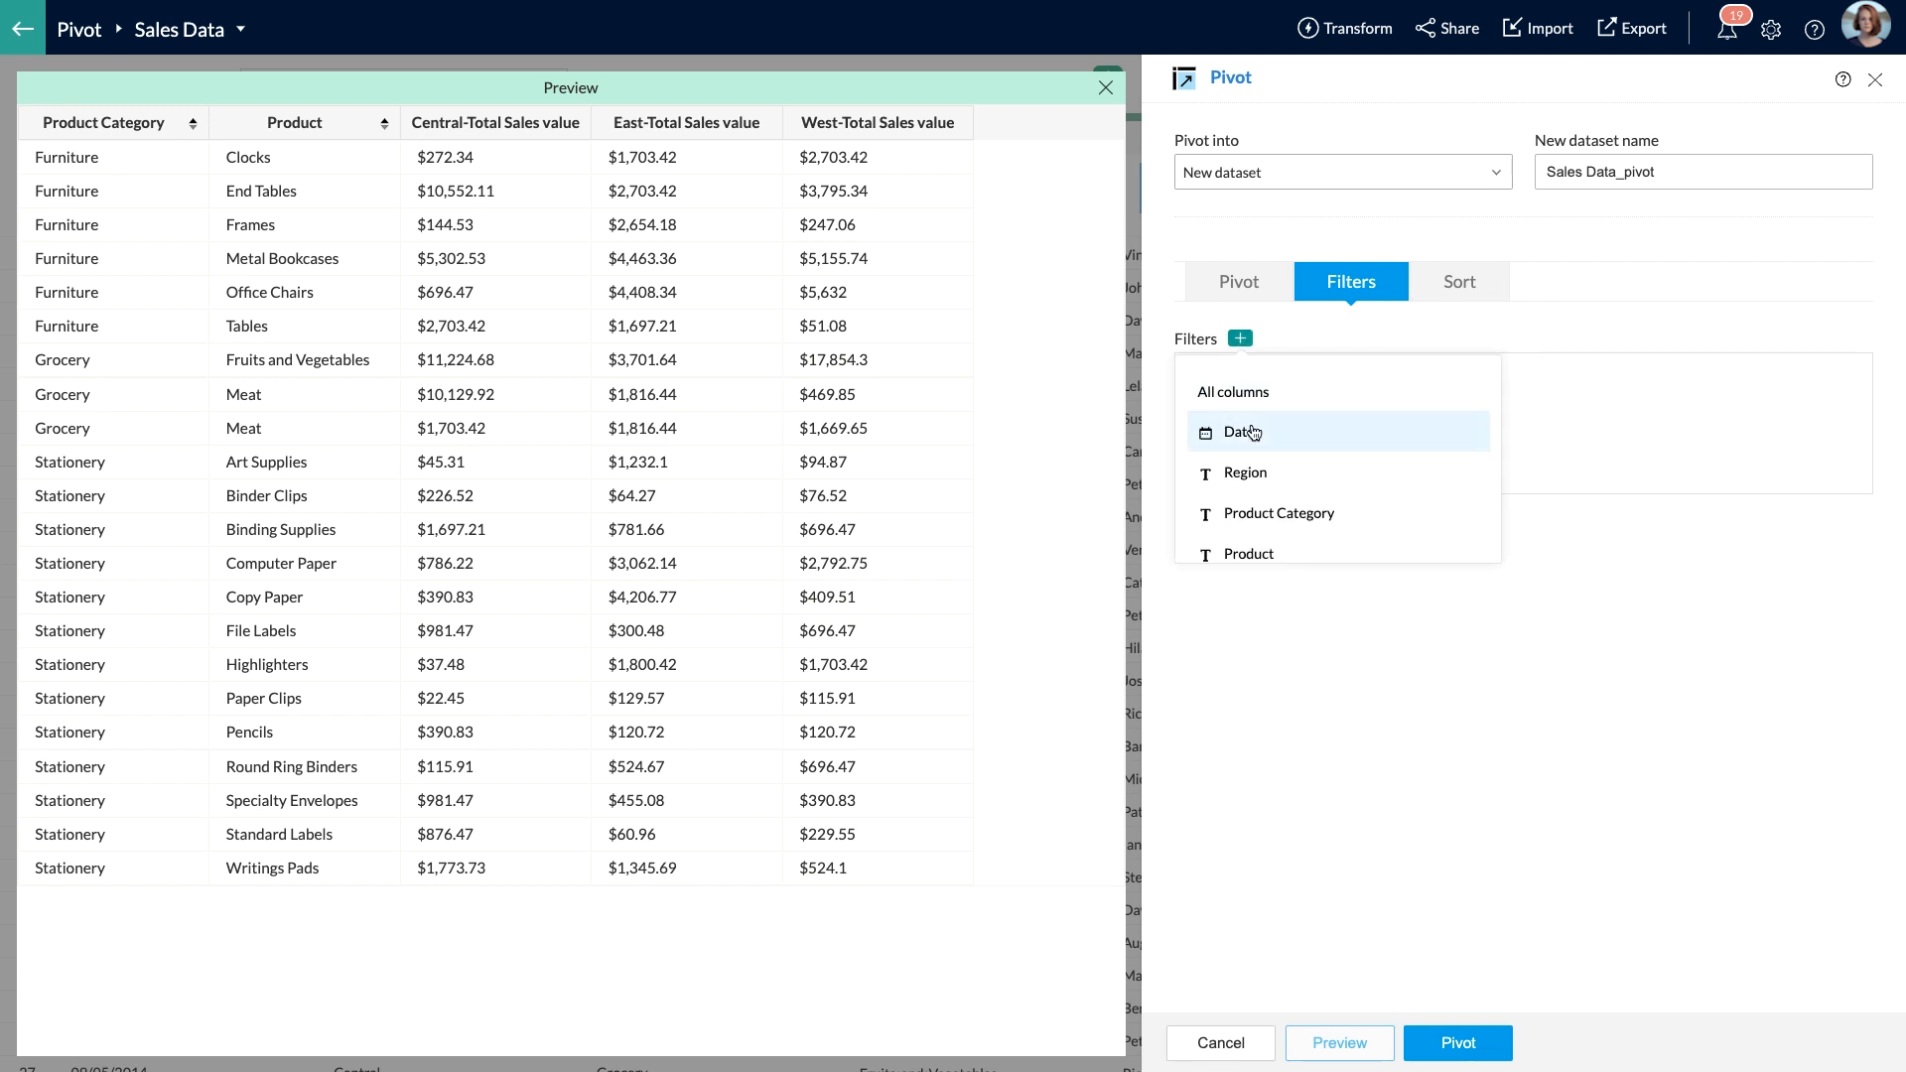
click(1245, 432)
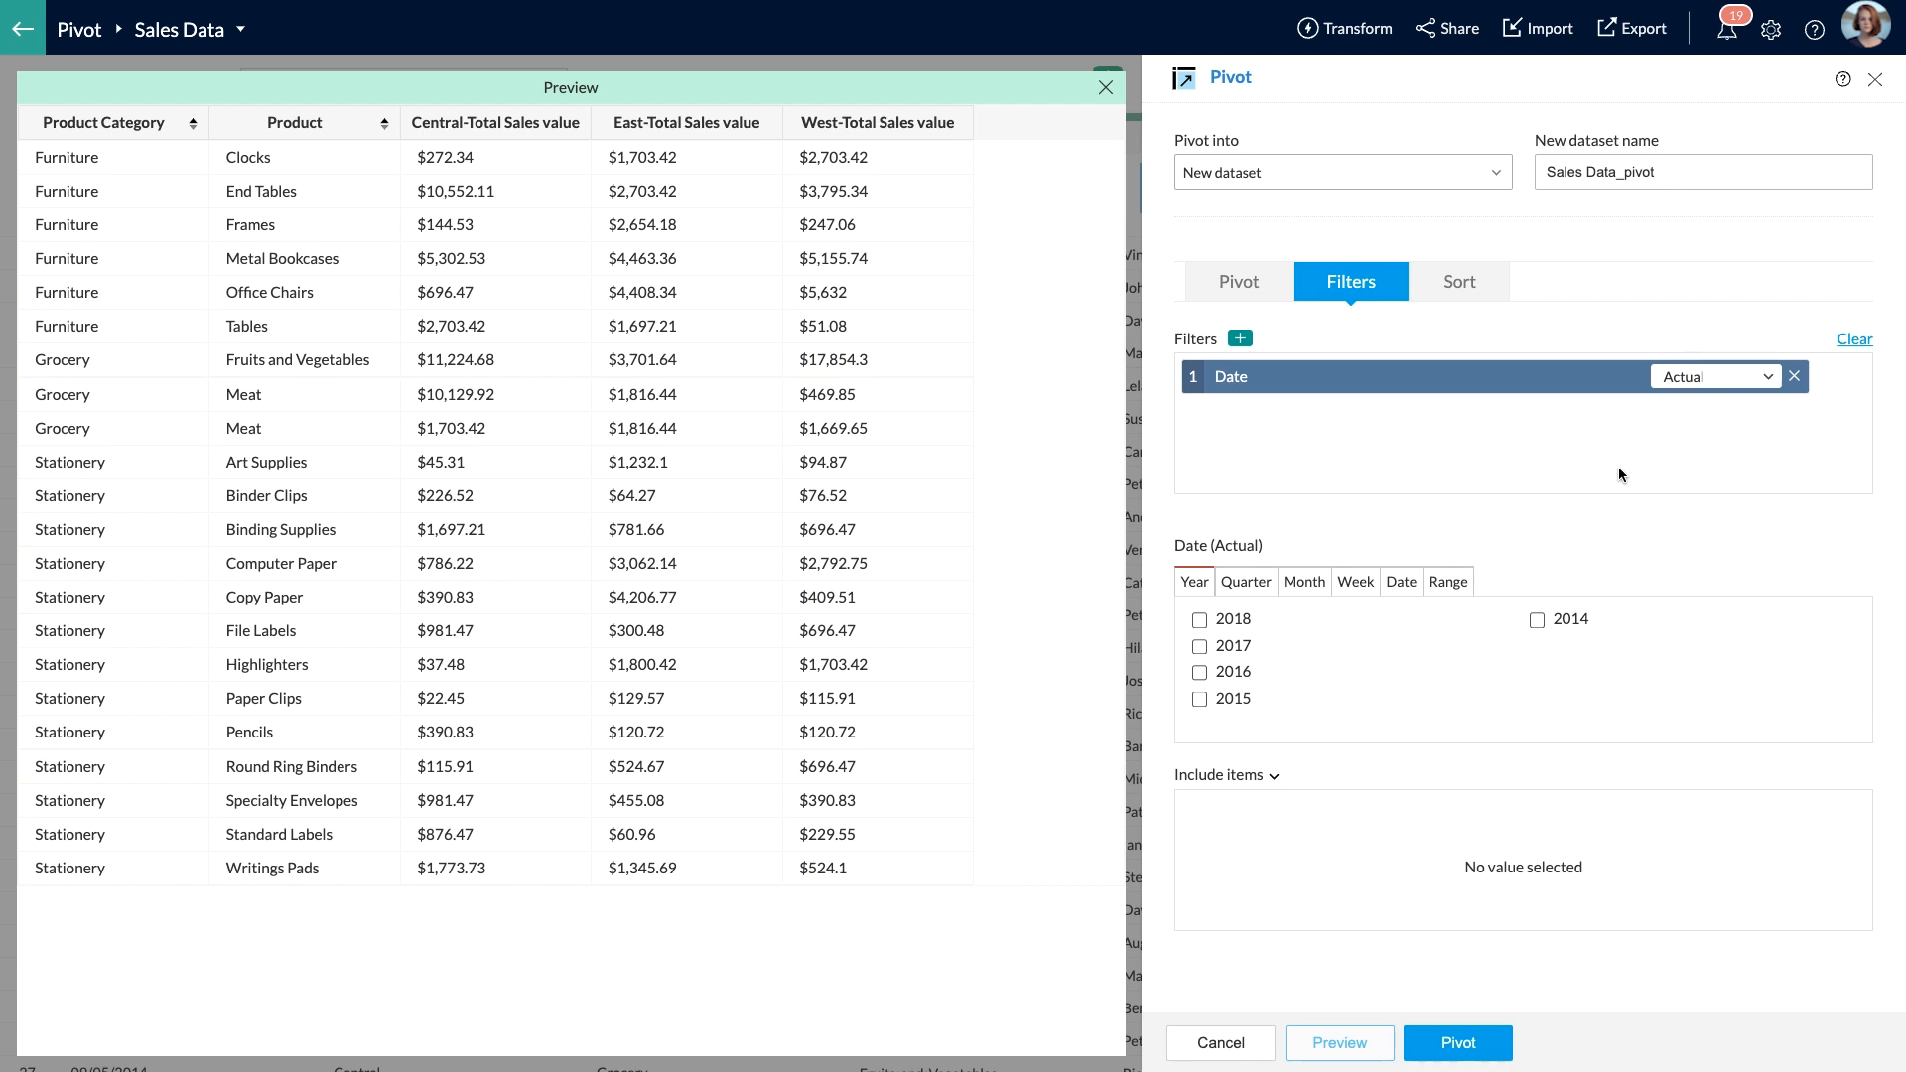
mouse_move(1740, 375)
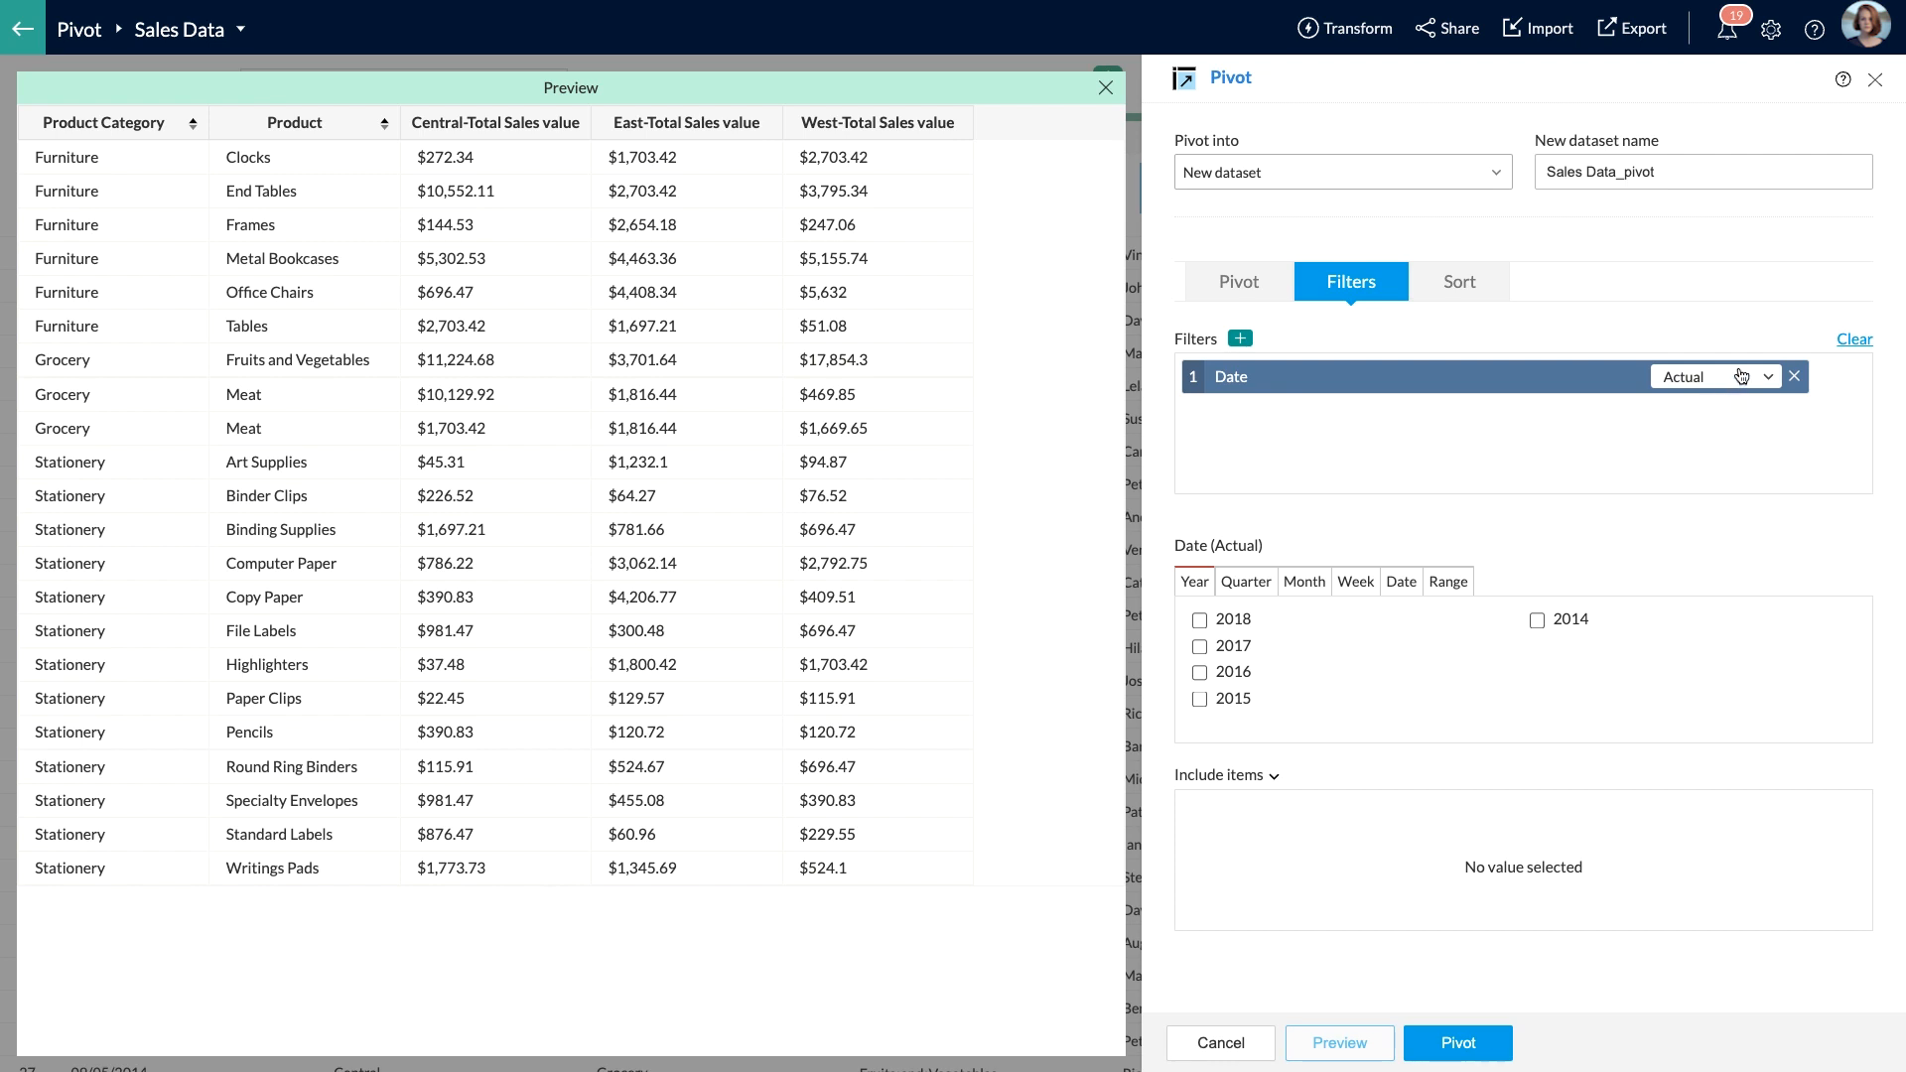
click(1715, 375)
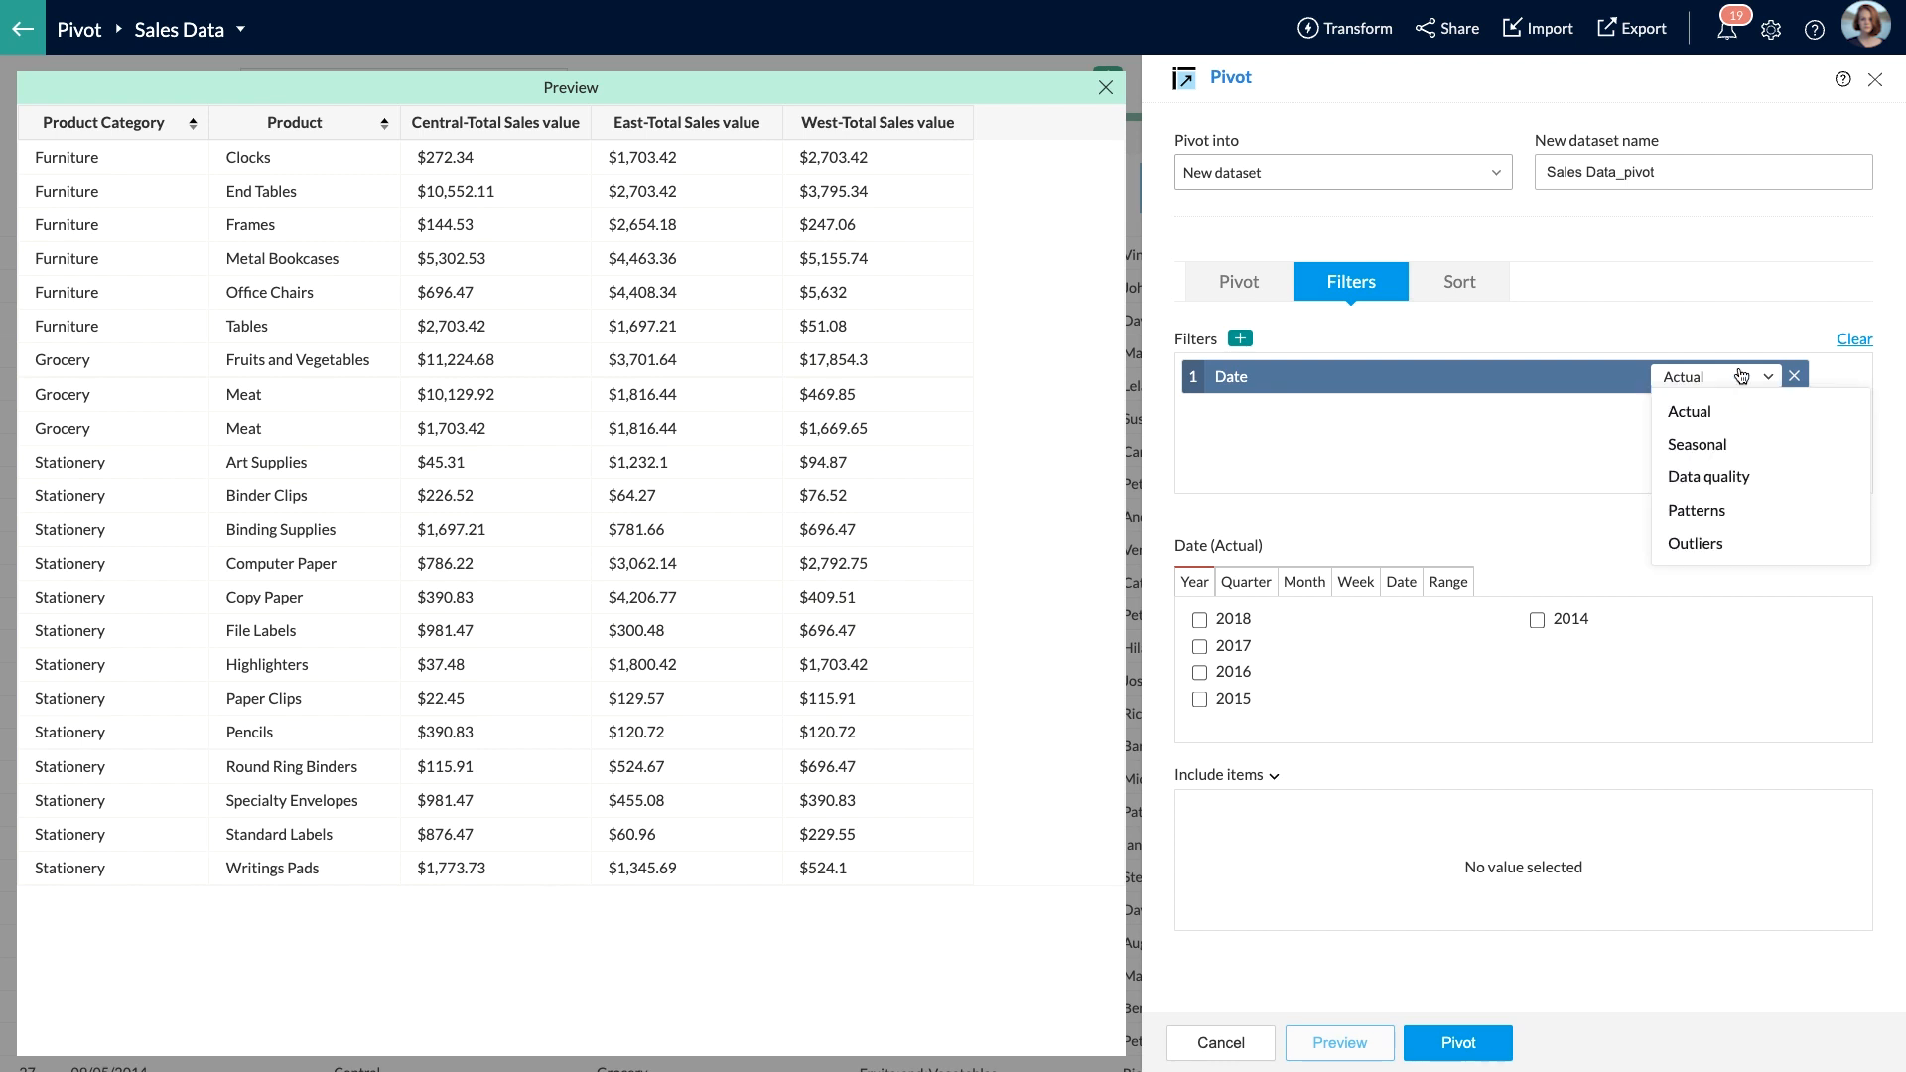
mouse_move(1688, 411)
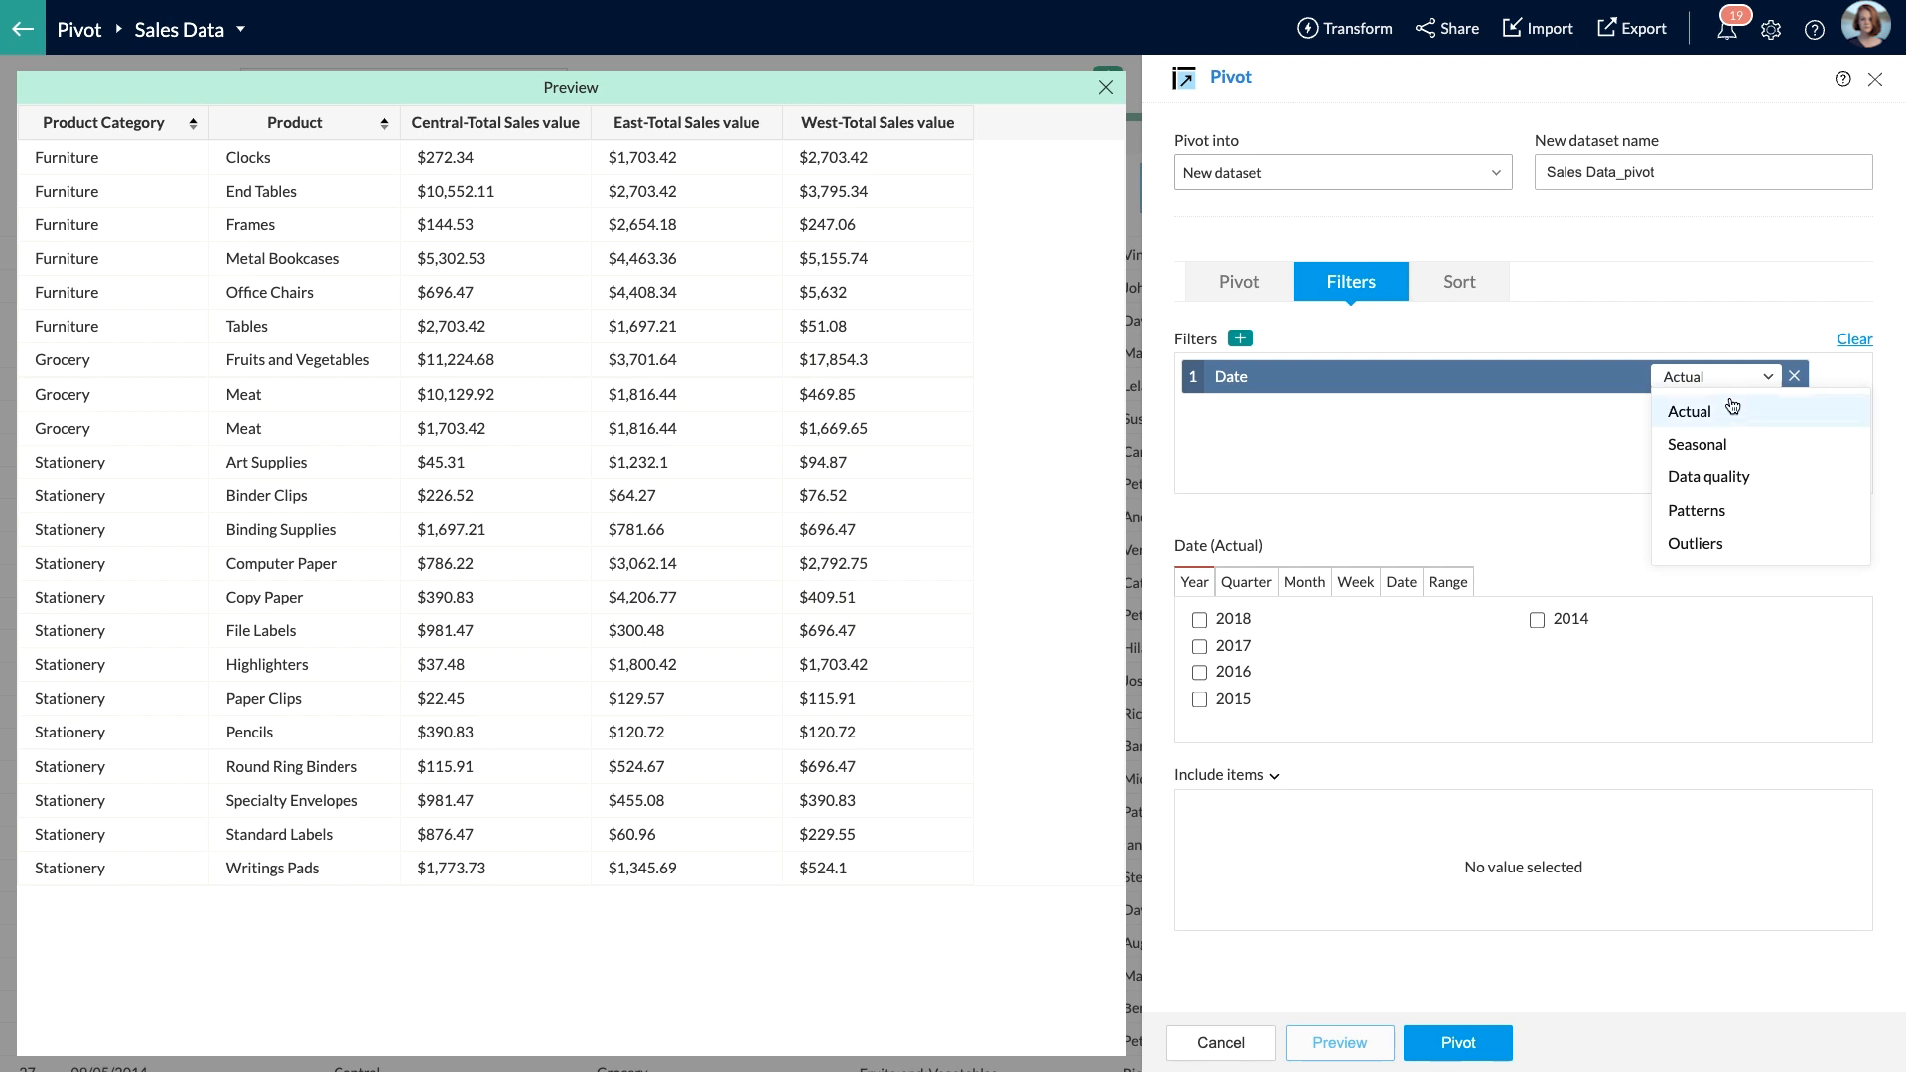
click(1688, 410)
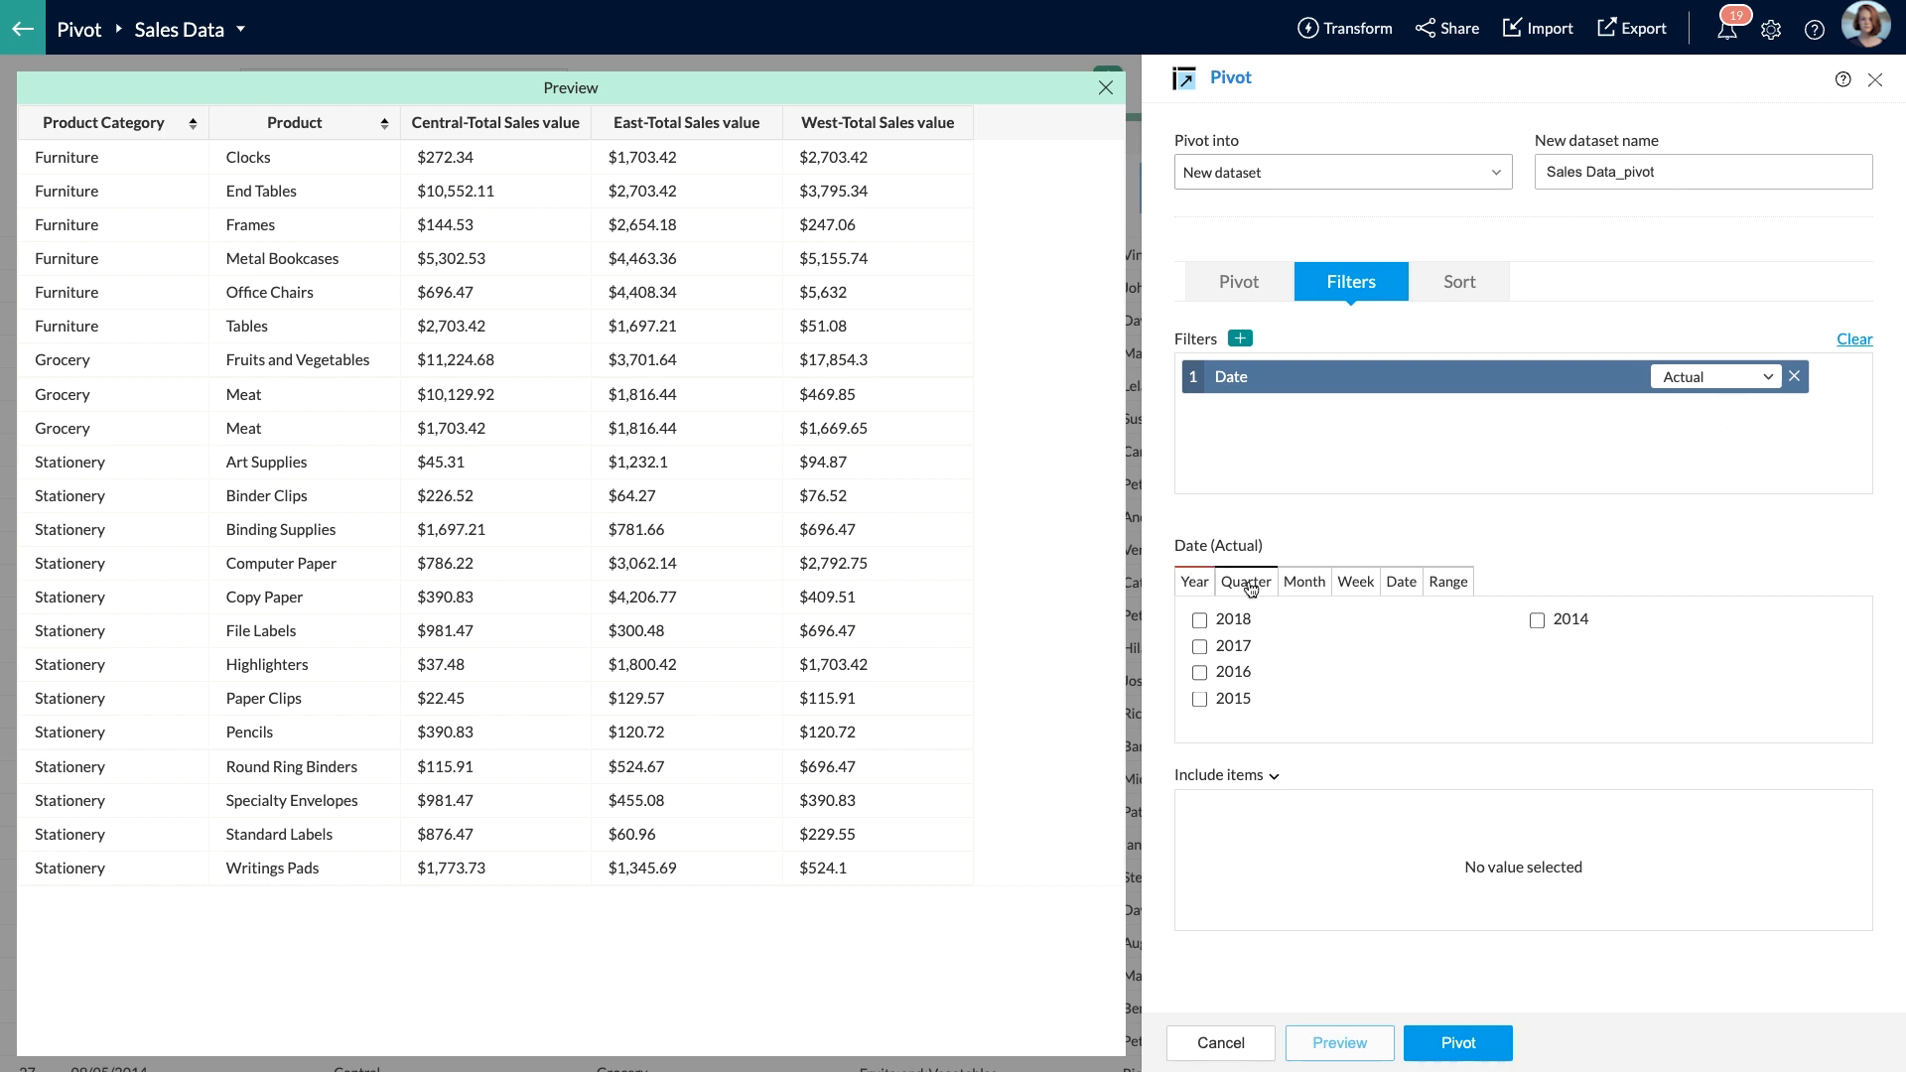
Browse the Month and Range options, then tick years 2018 and 2017
click(1303, 581)
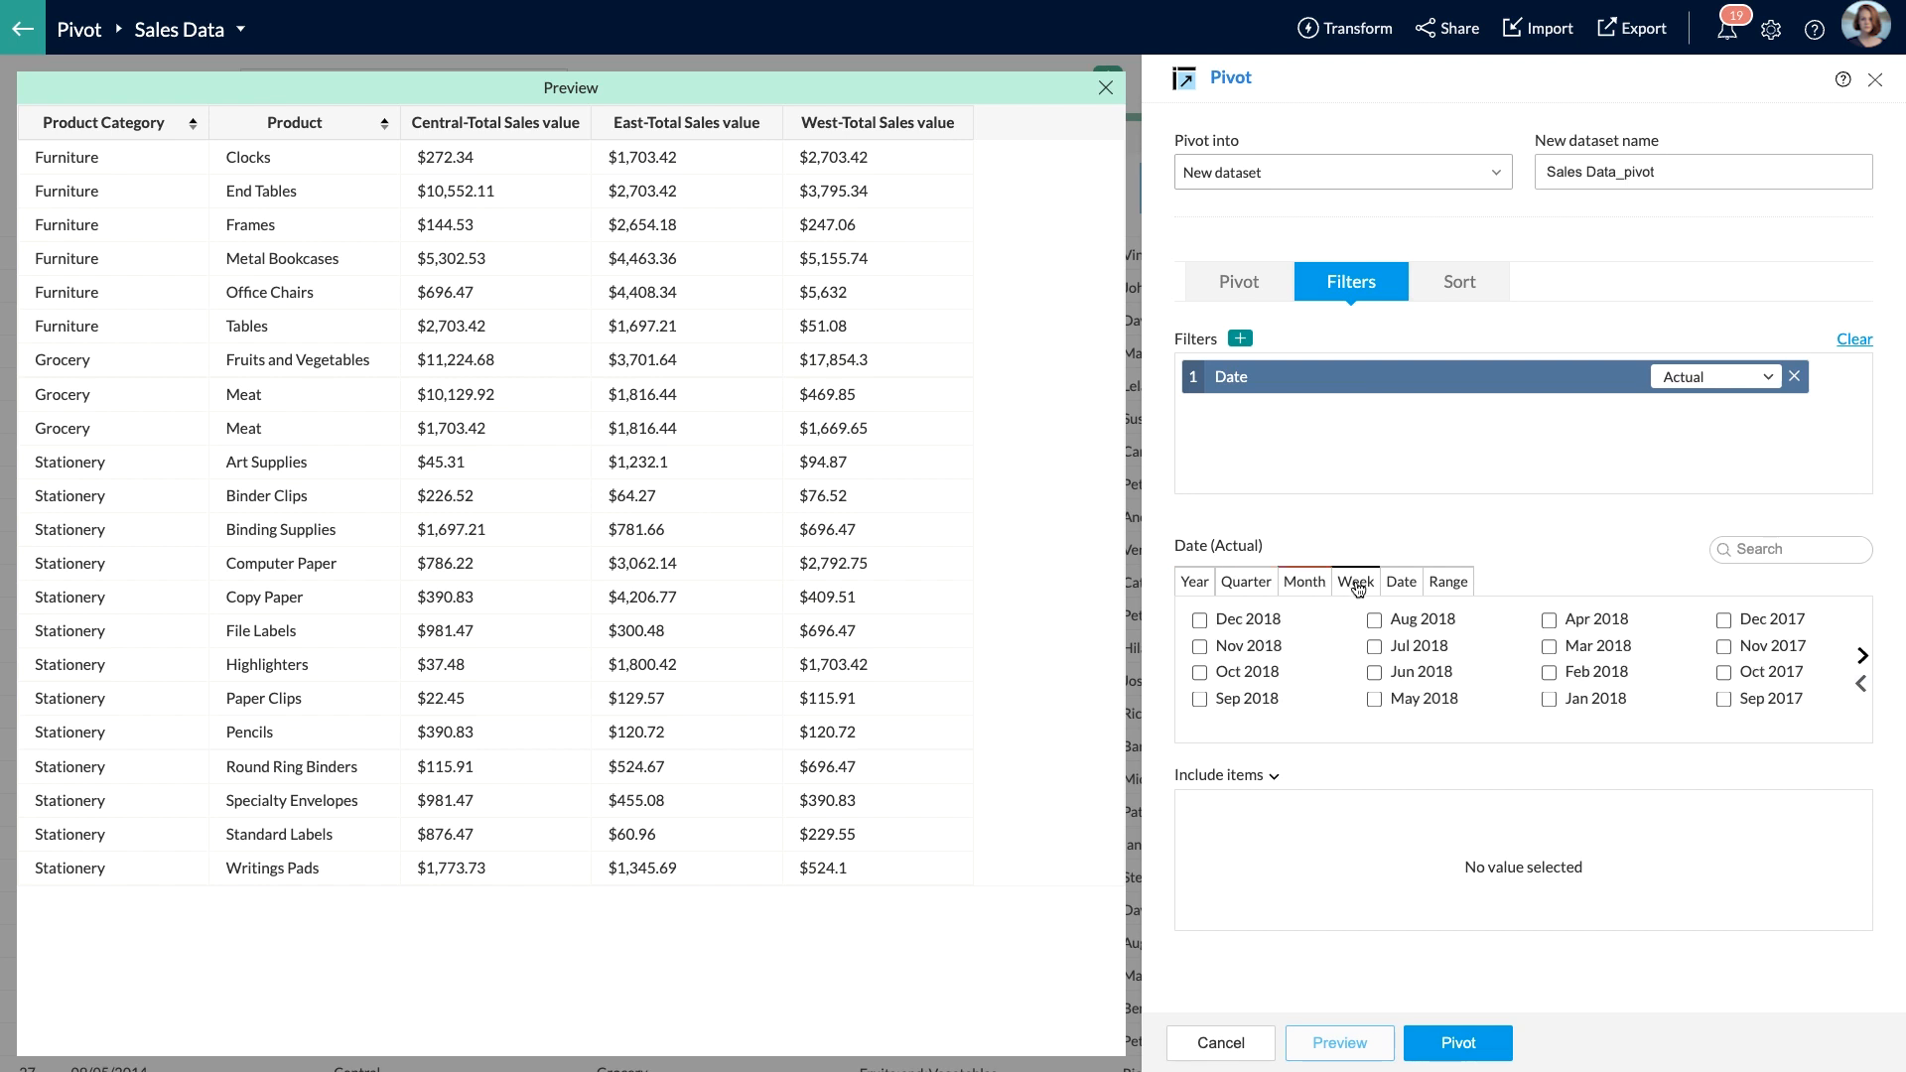
click(1447, 581)
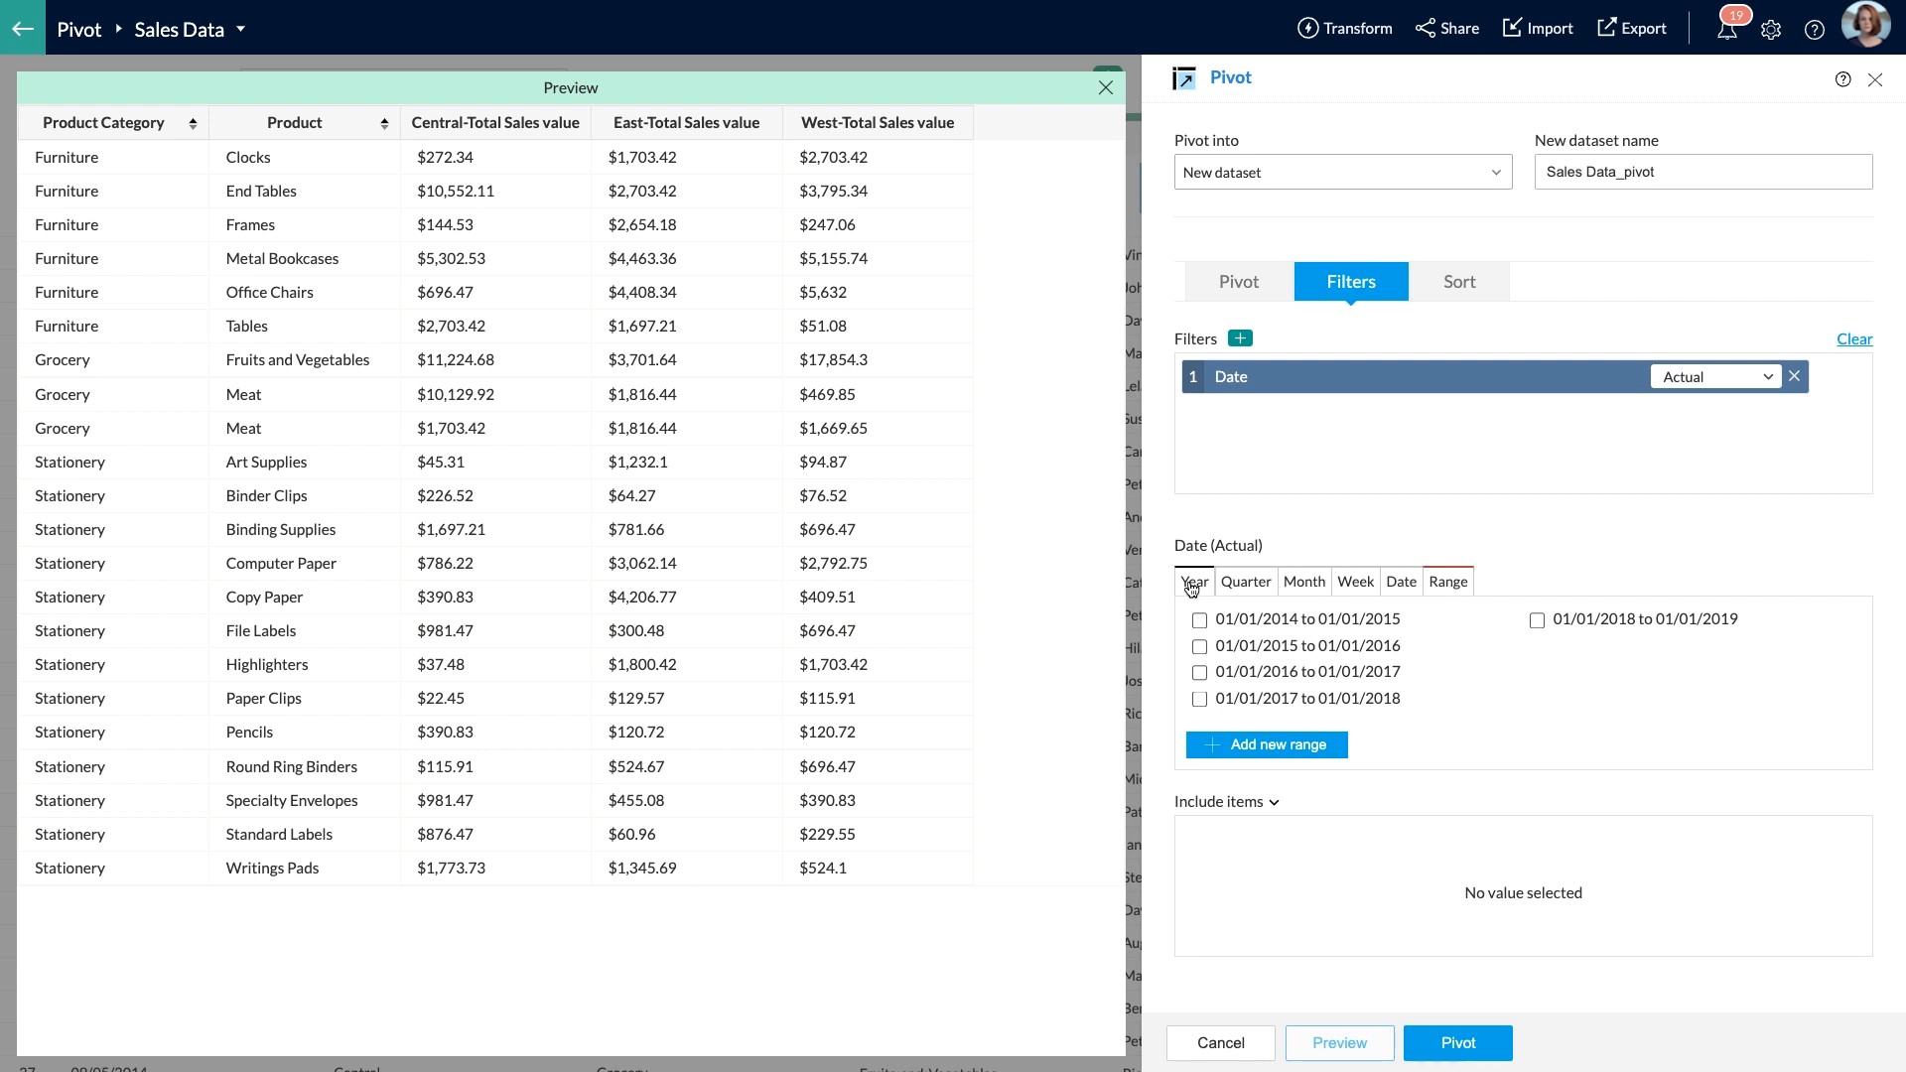
click(1193, 581)
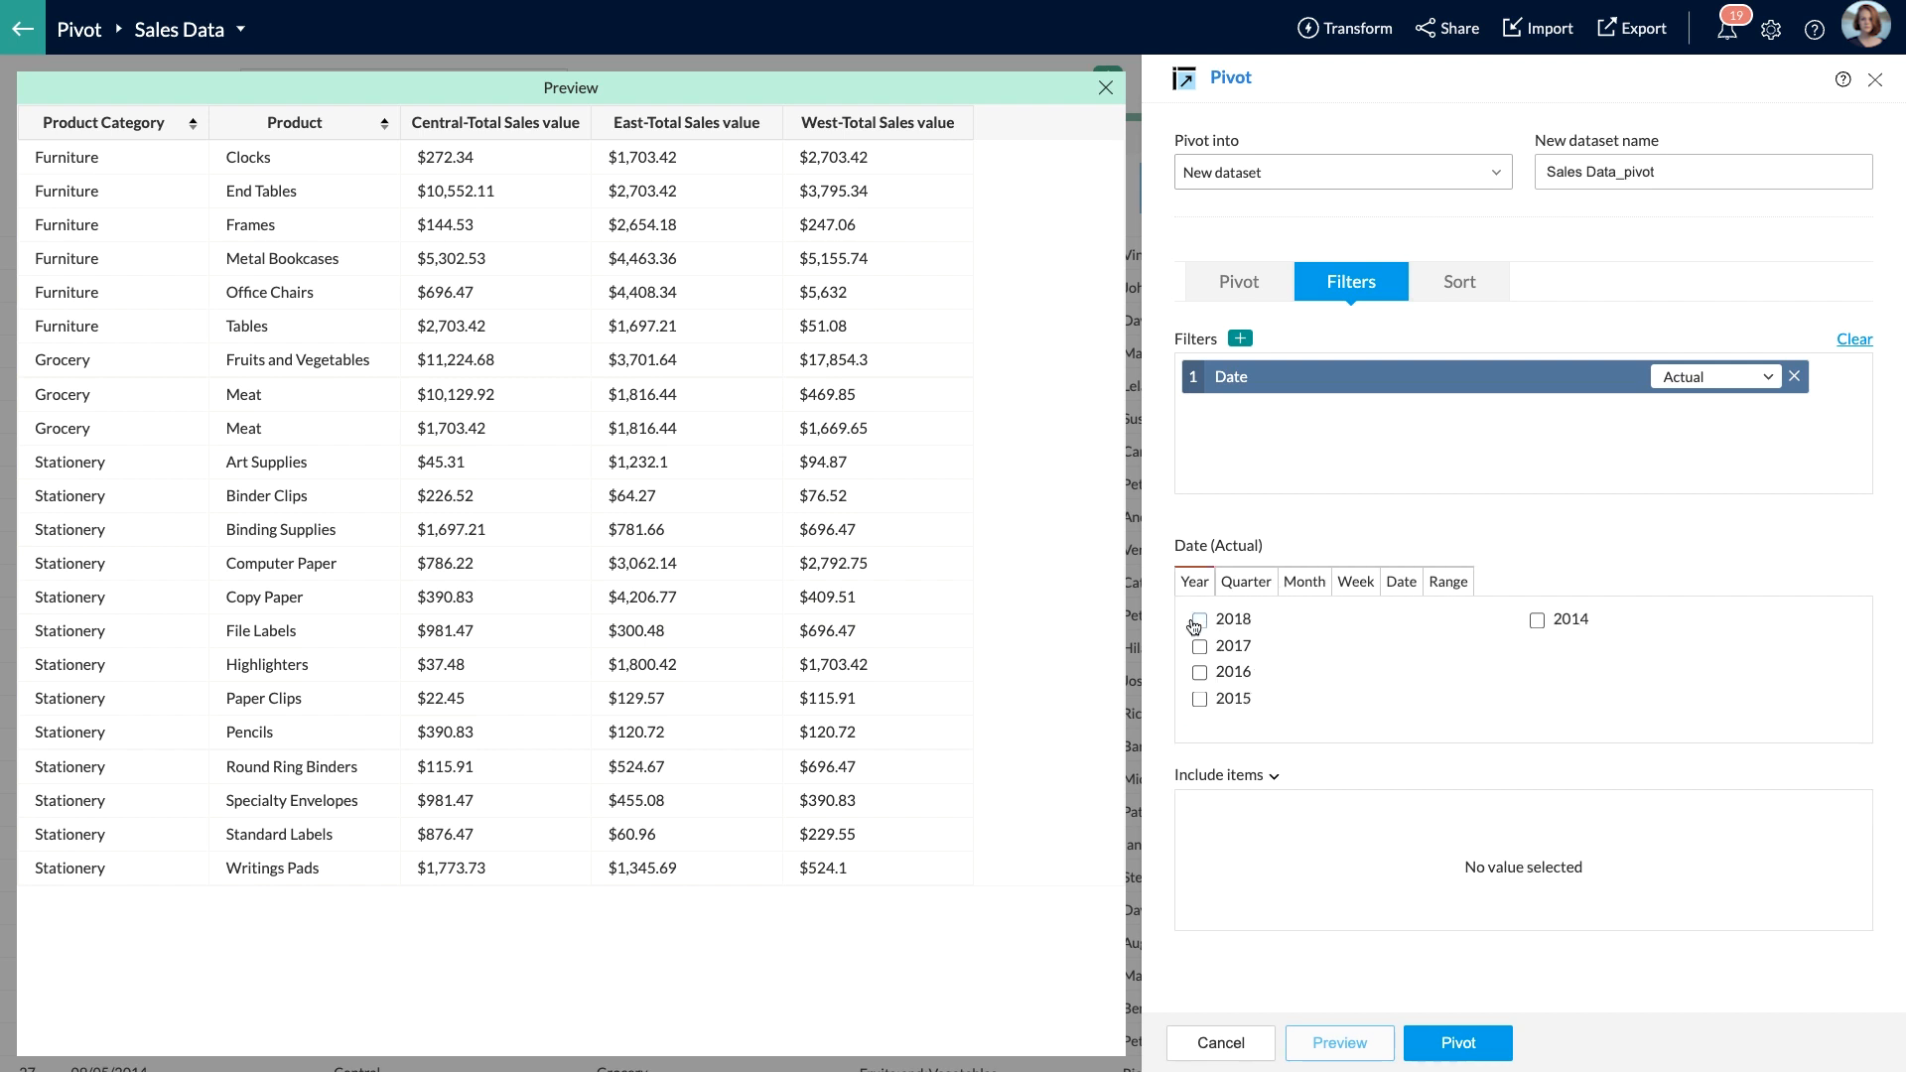
click(1201, 619)
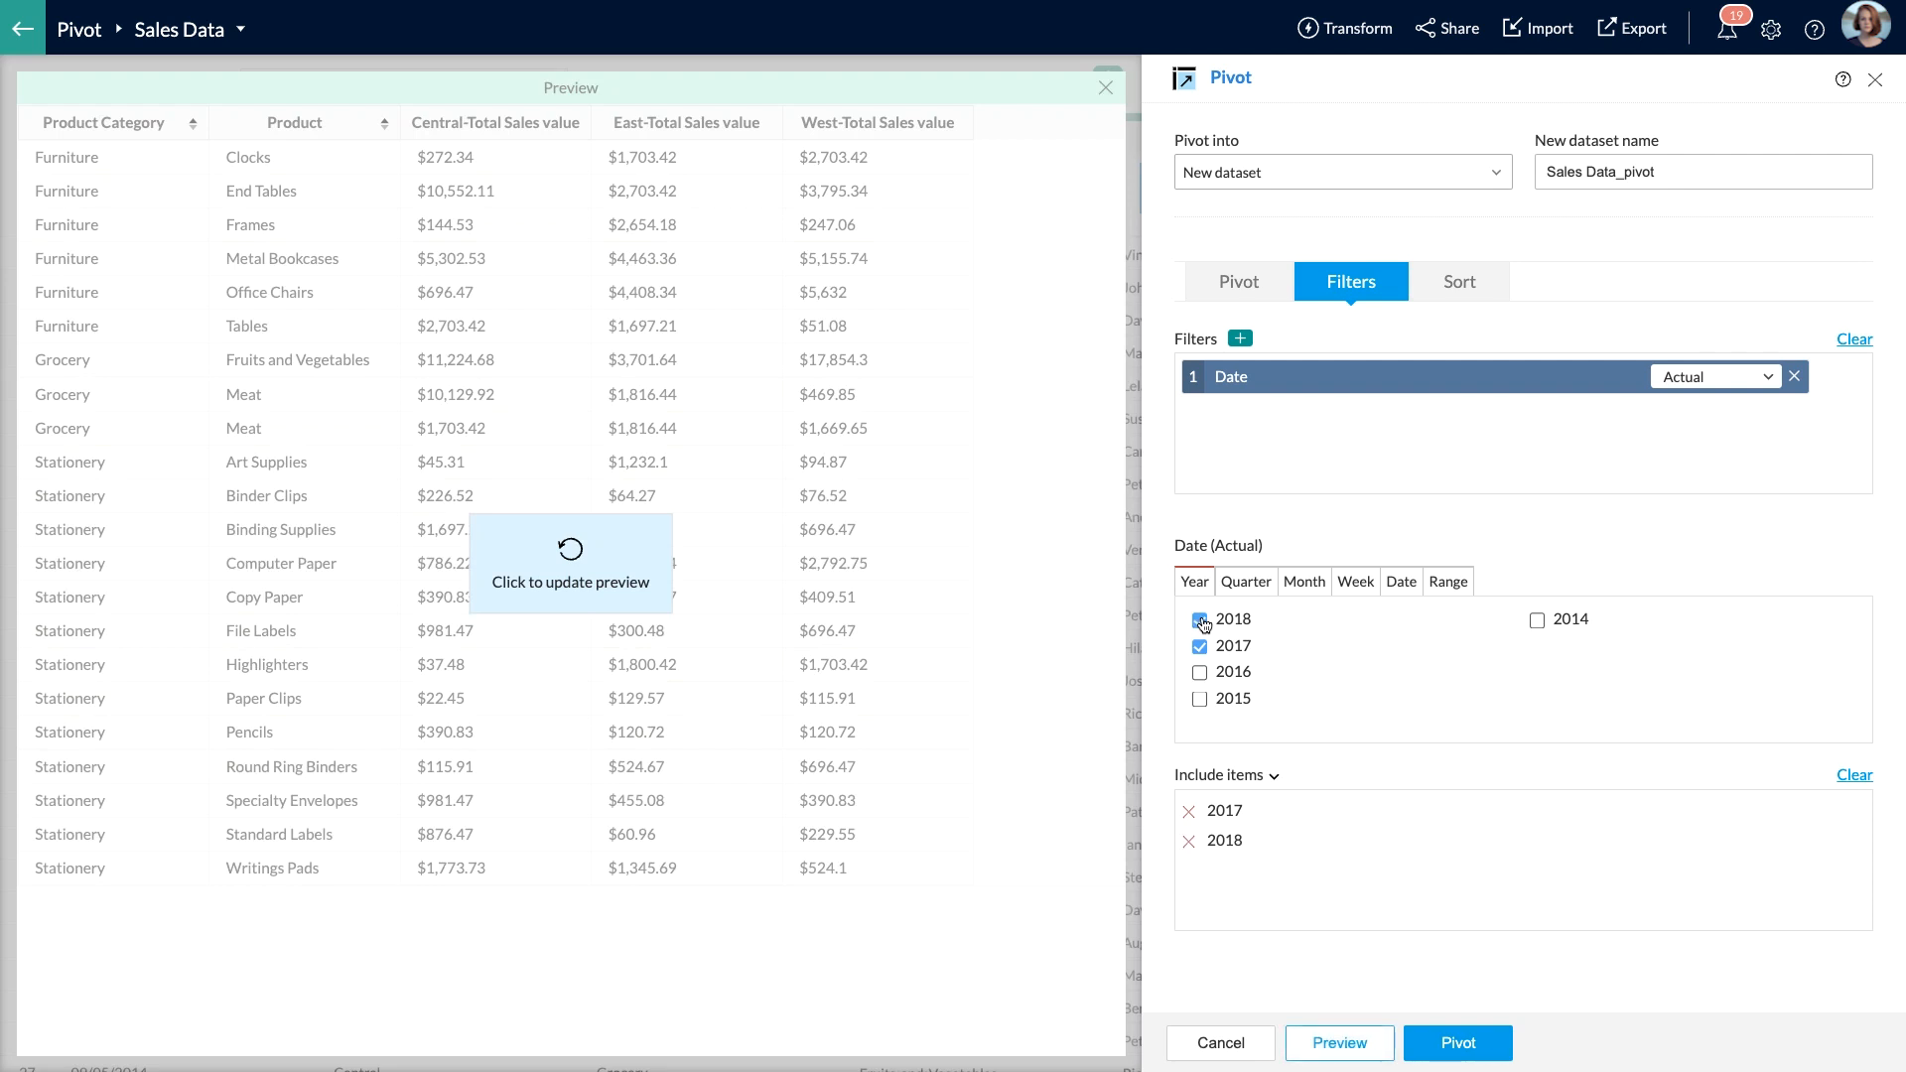
click(1200, 619)
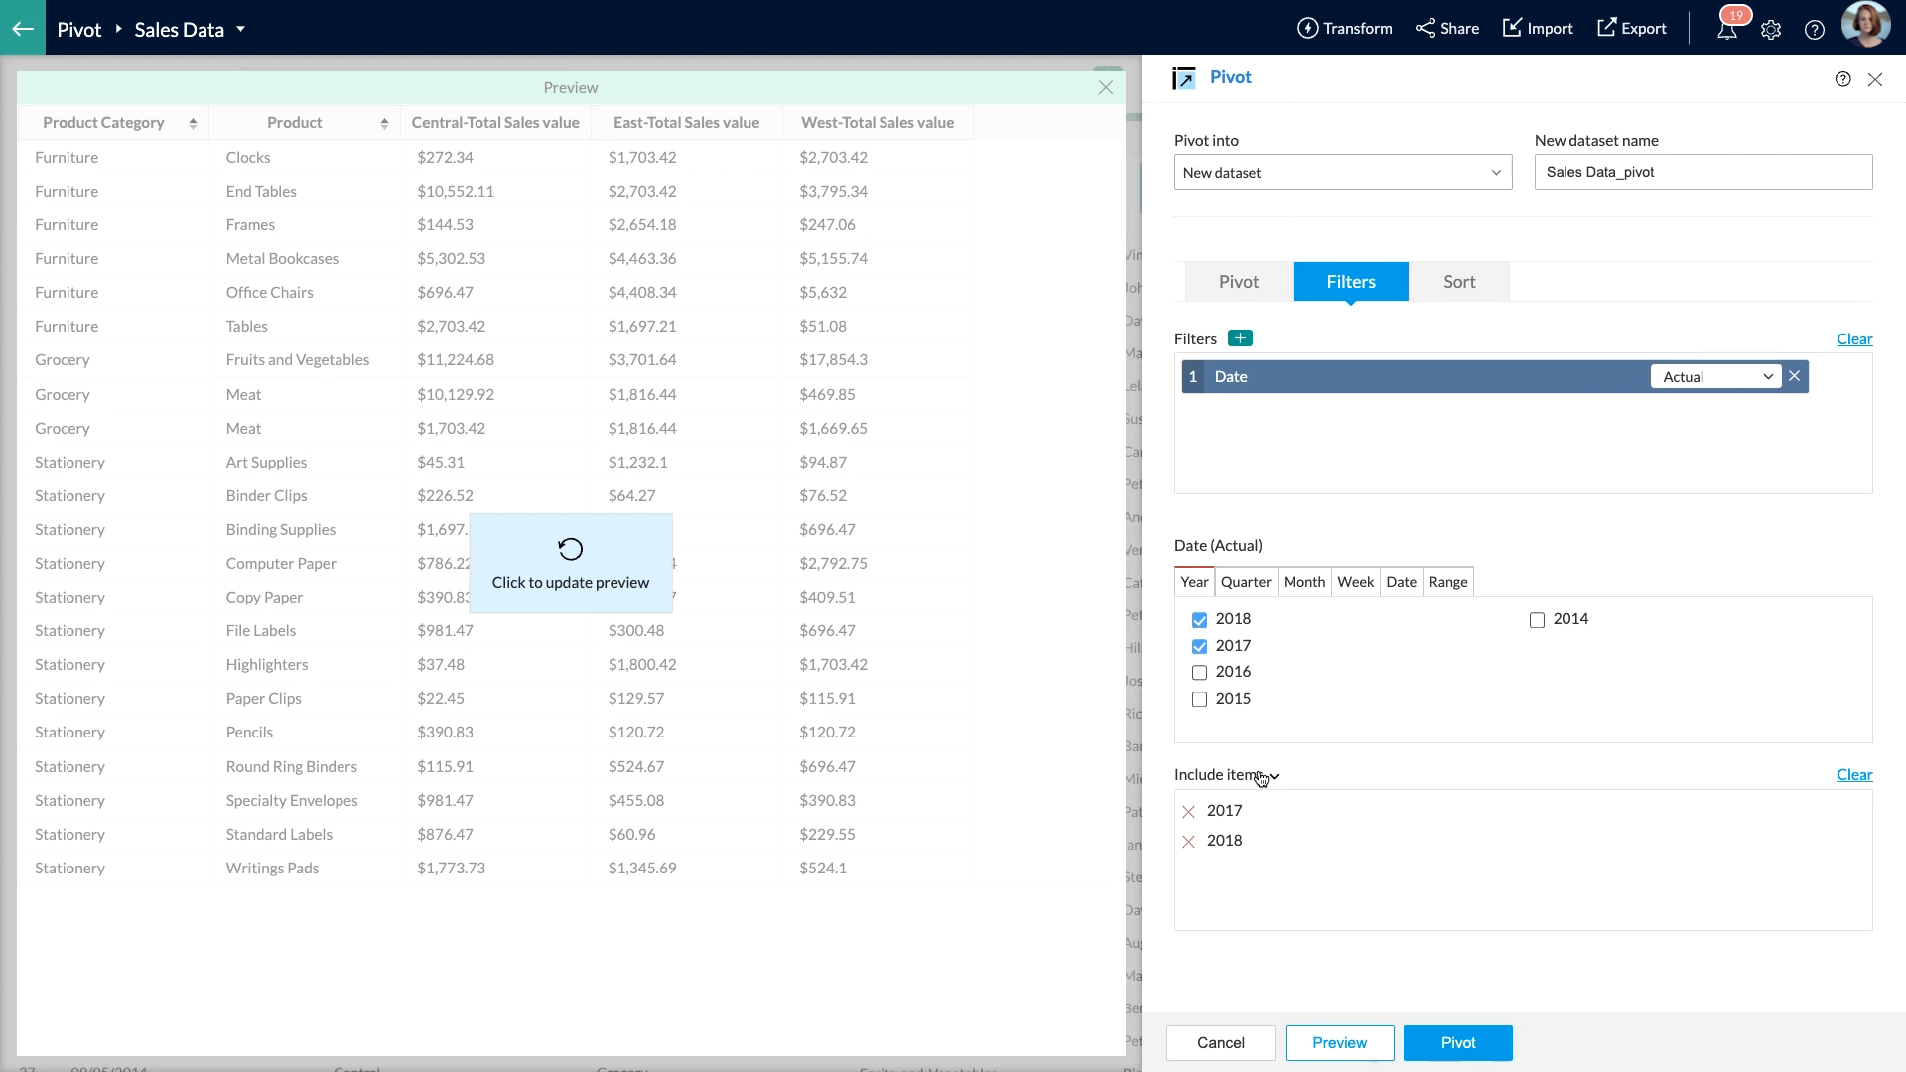
click(1260, 775)
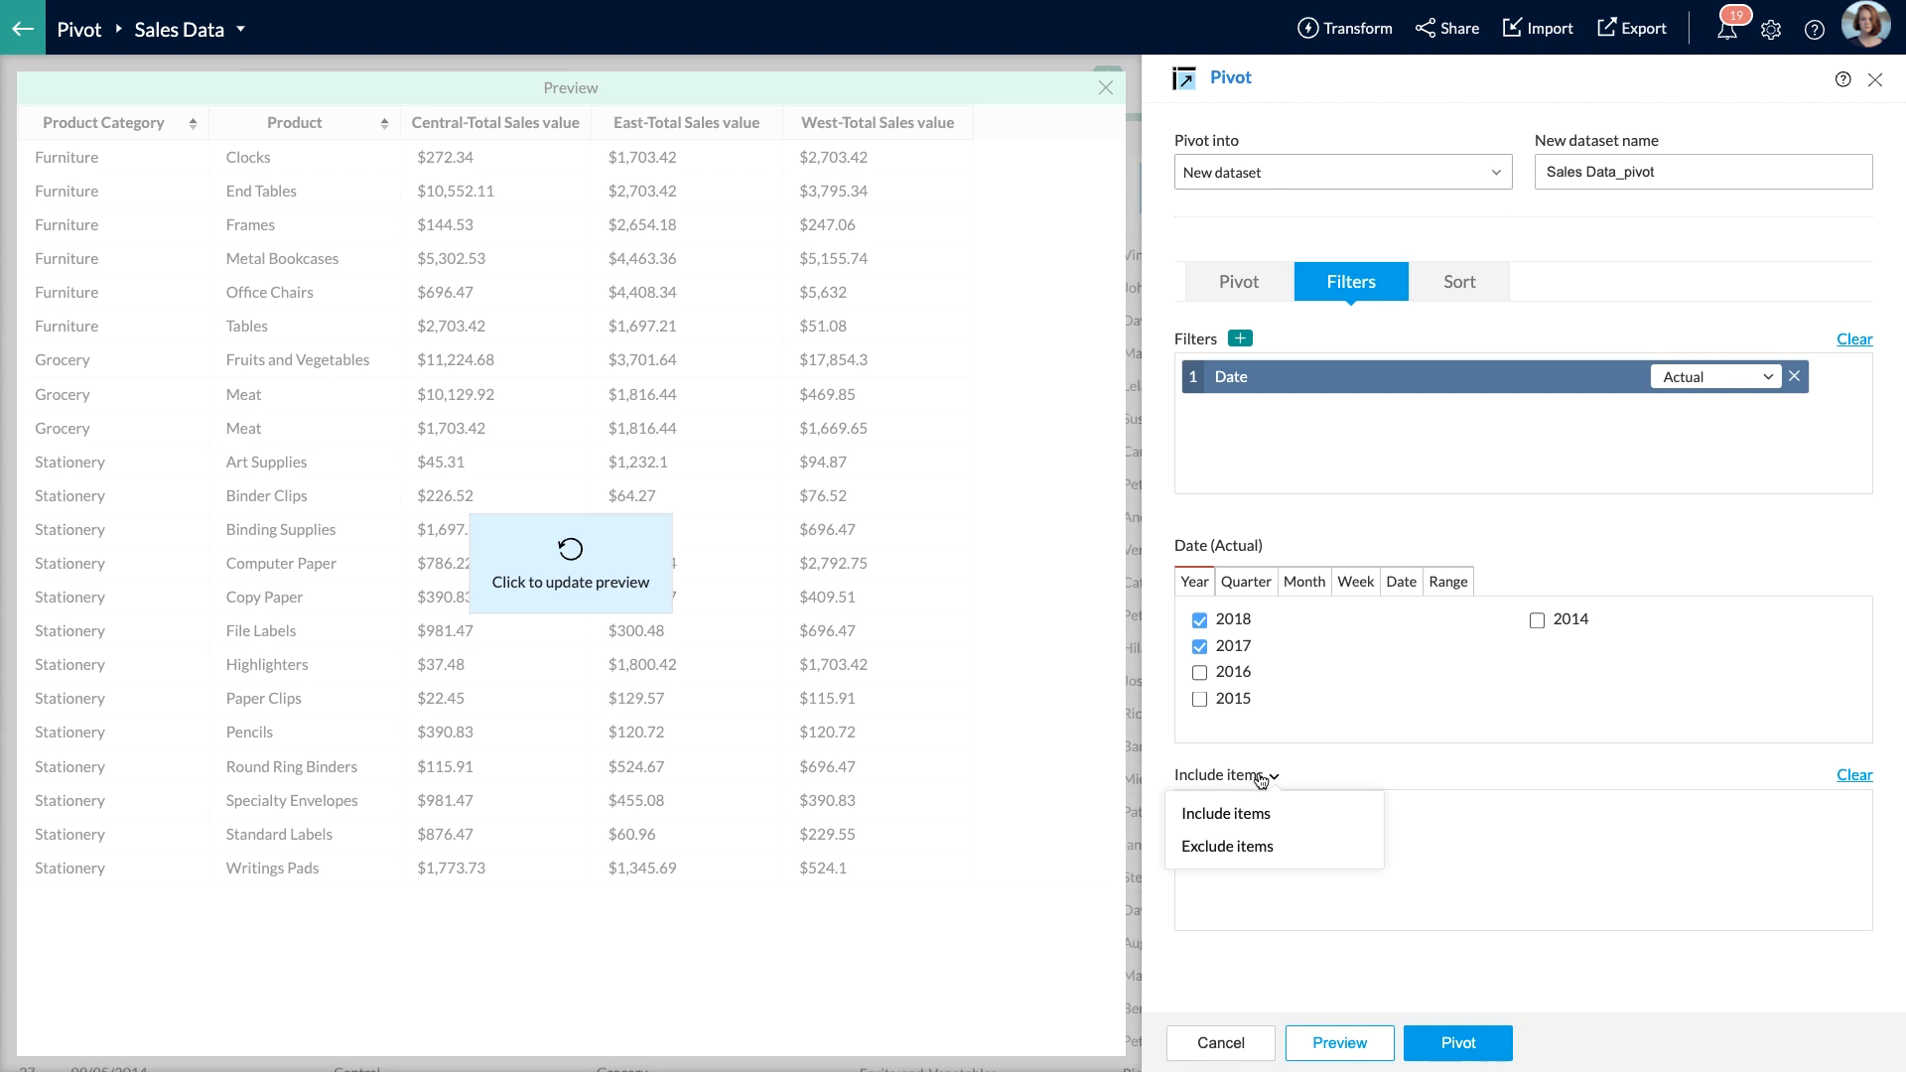
click(1225, 813)
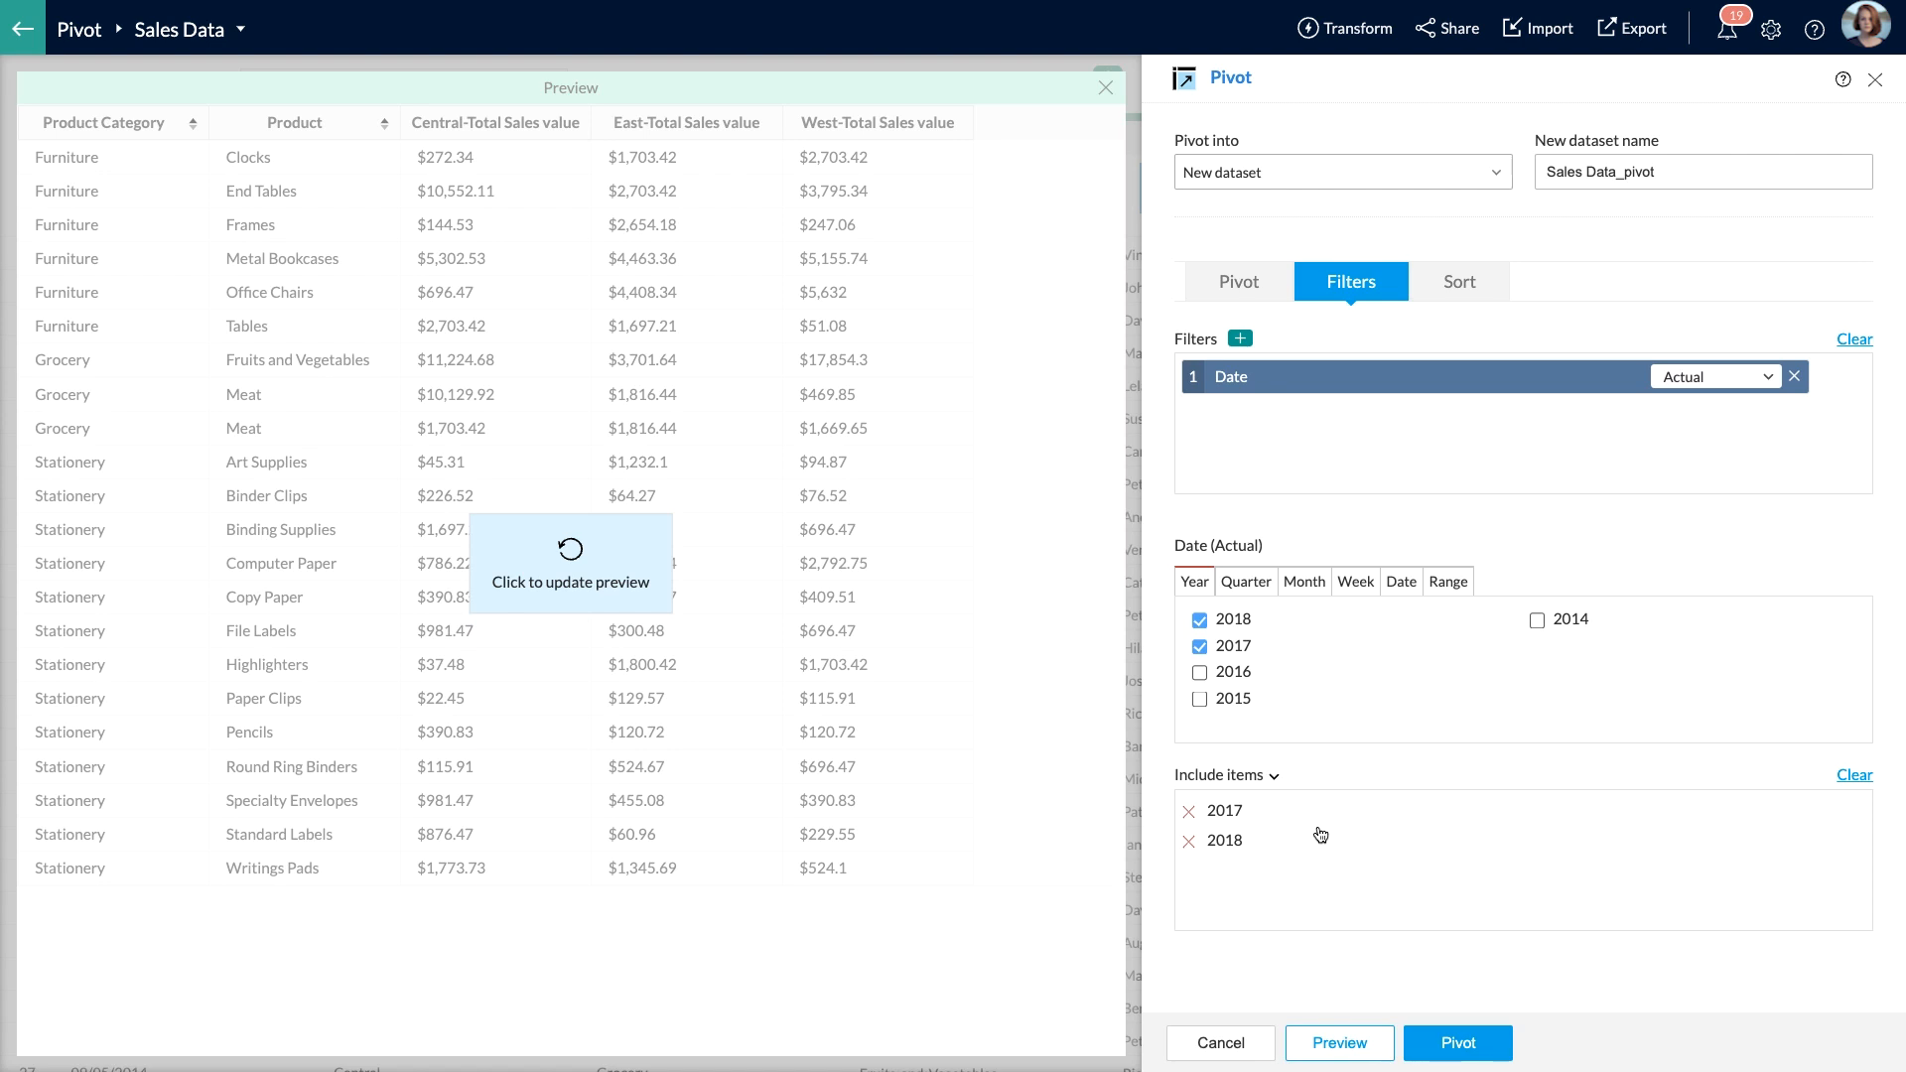
mouse_move(1480, 298)
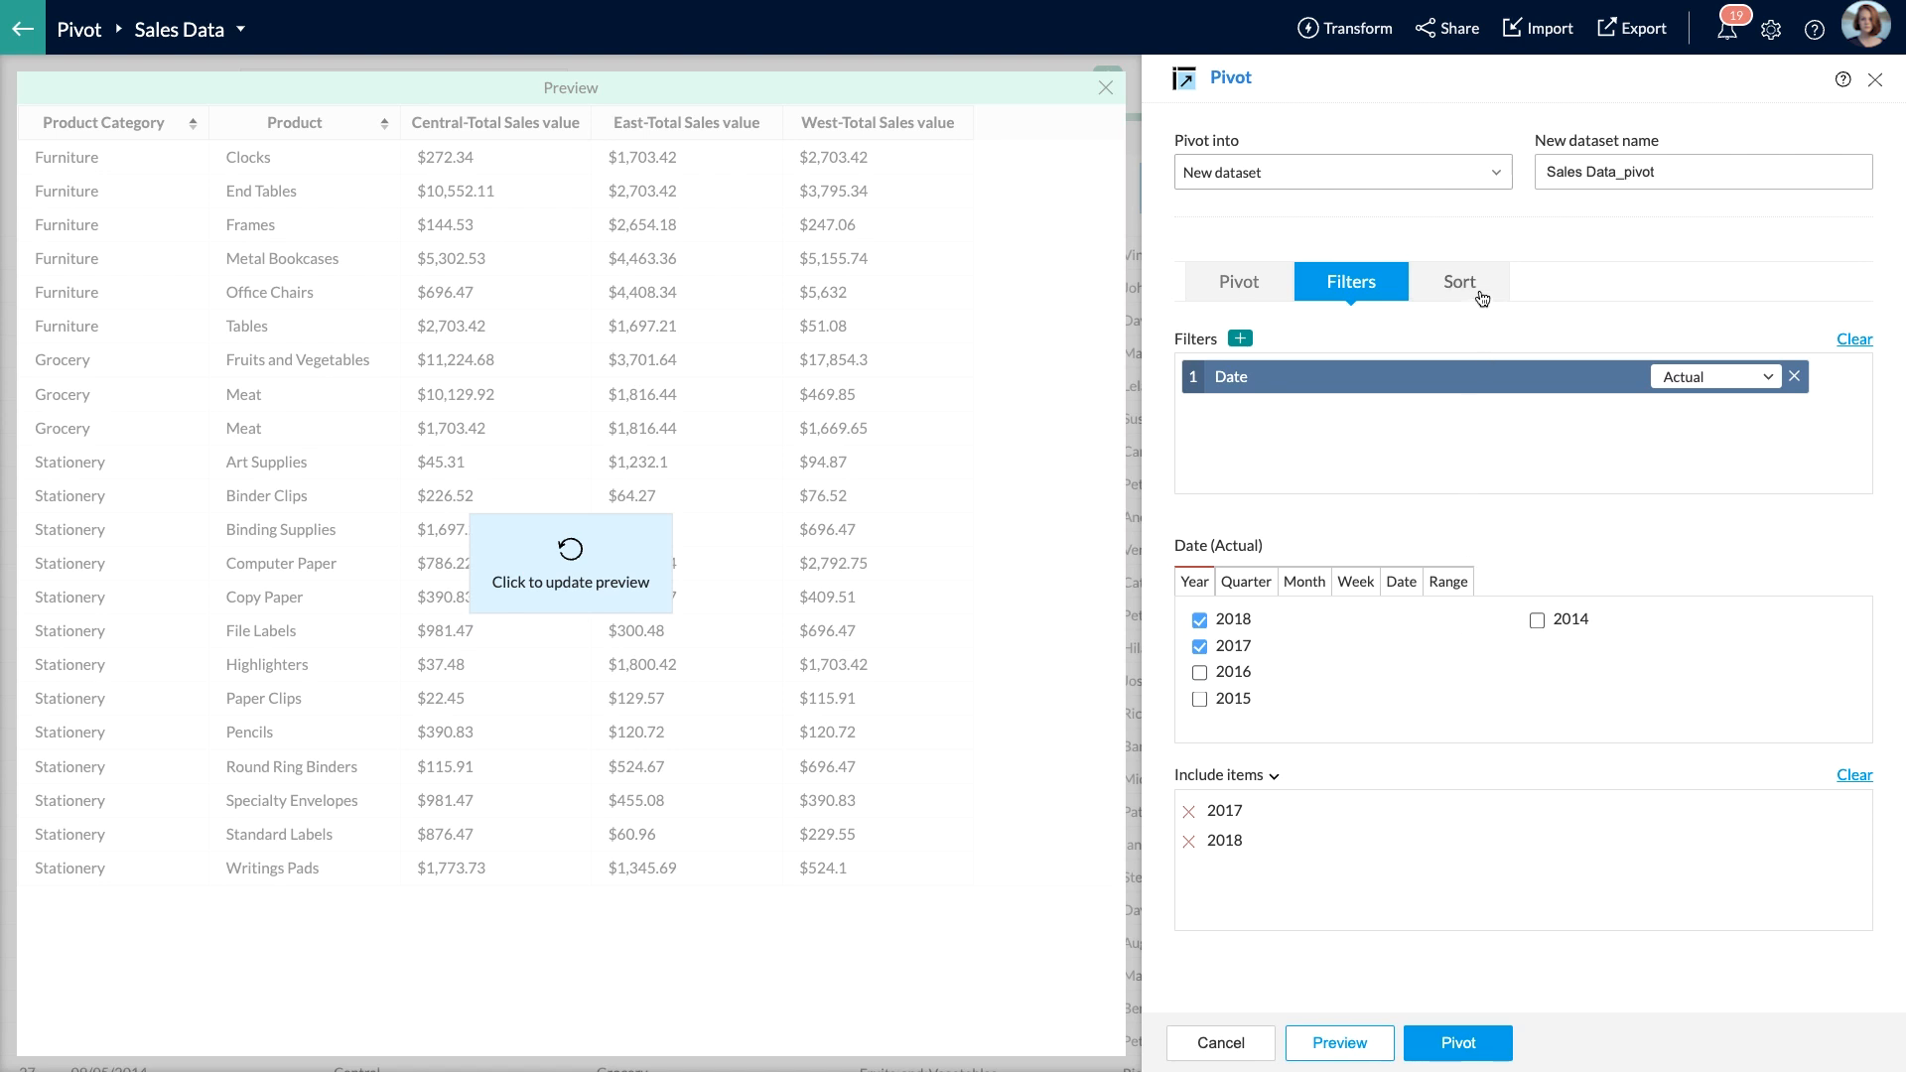
Review sort order, refresh the filtered preview, and create the 22-row Sales Data_pivot dataset
click(1458, 281)
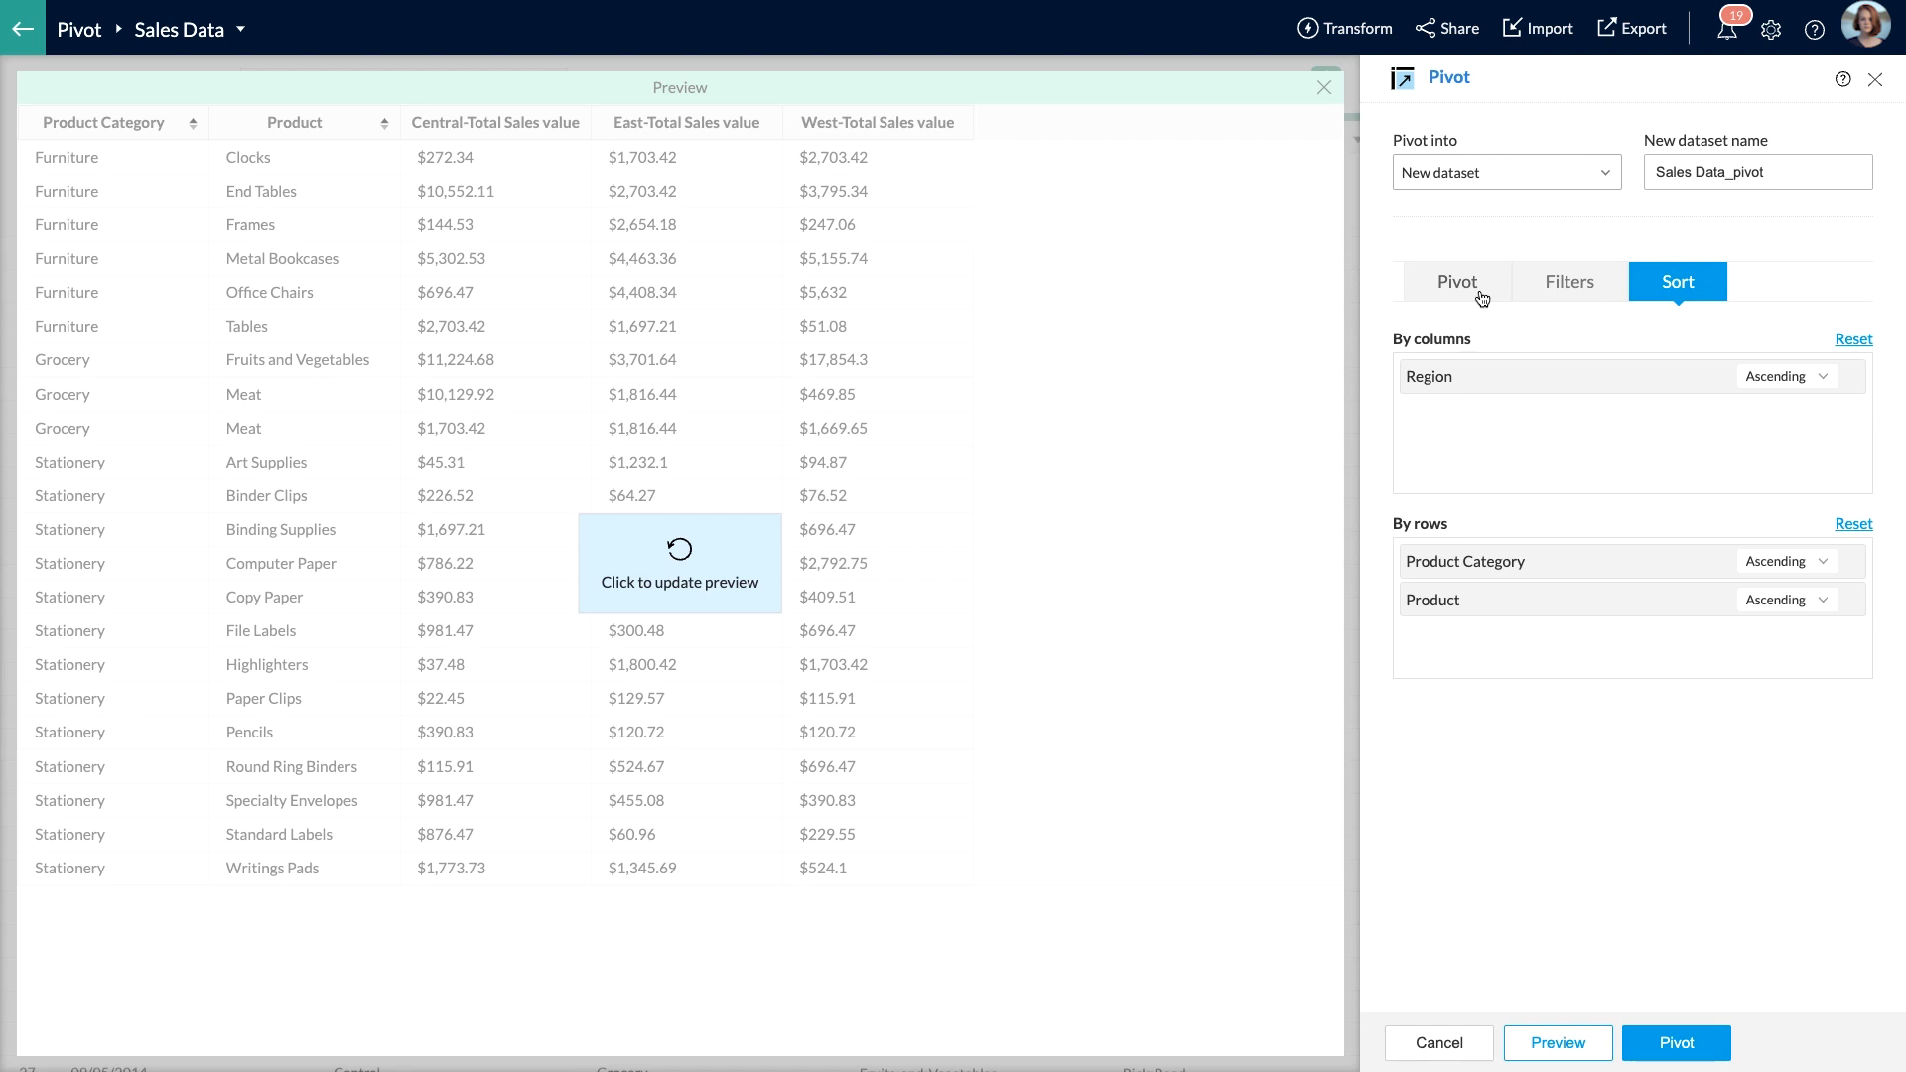
mouse_move(1810, 381)
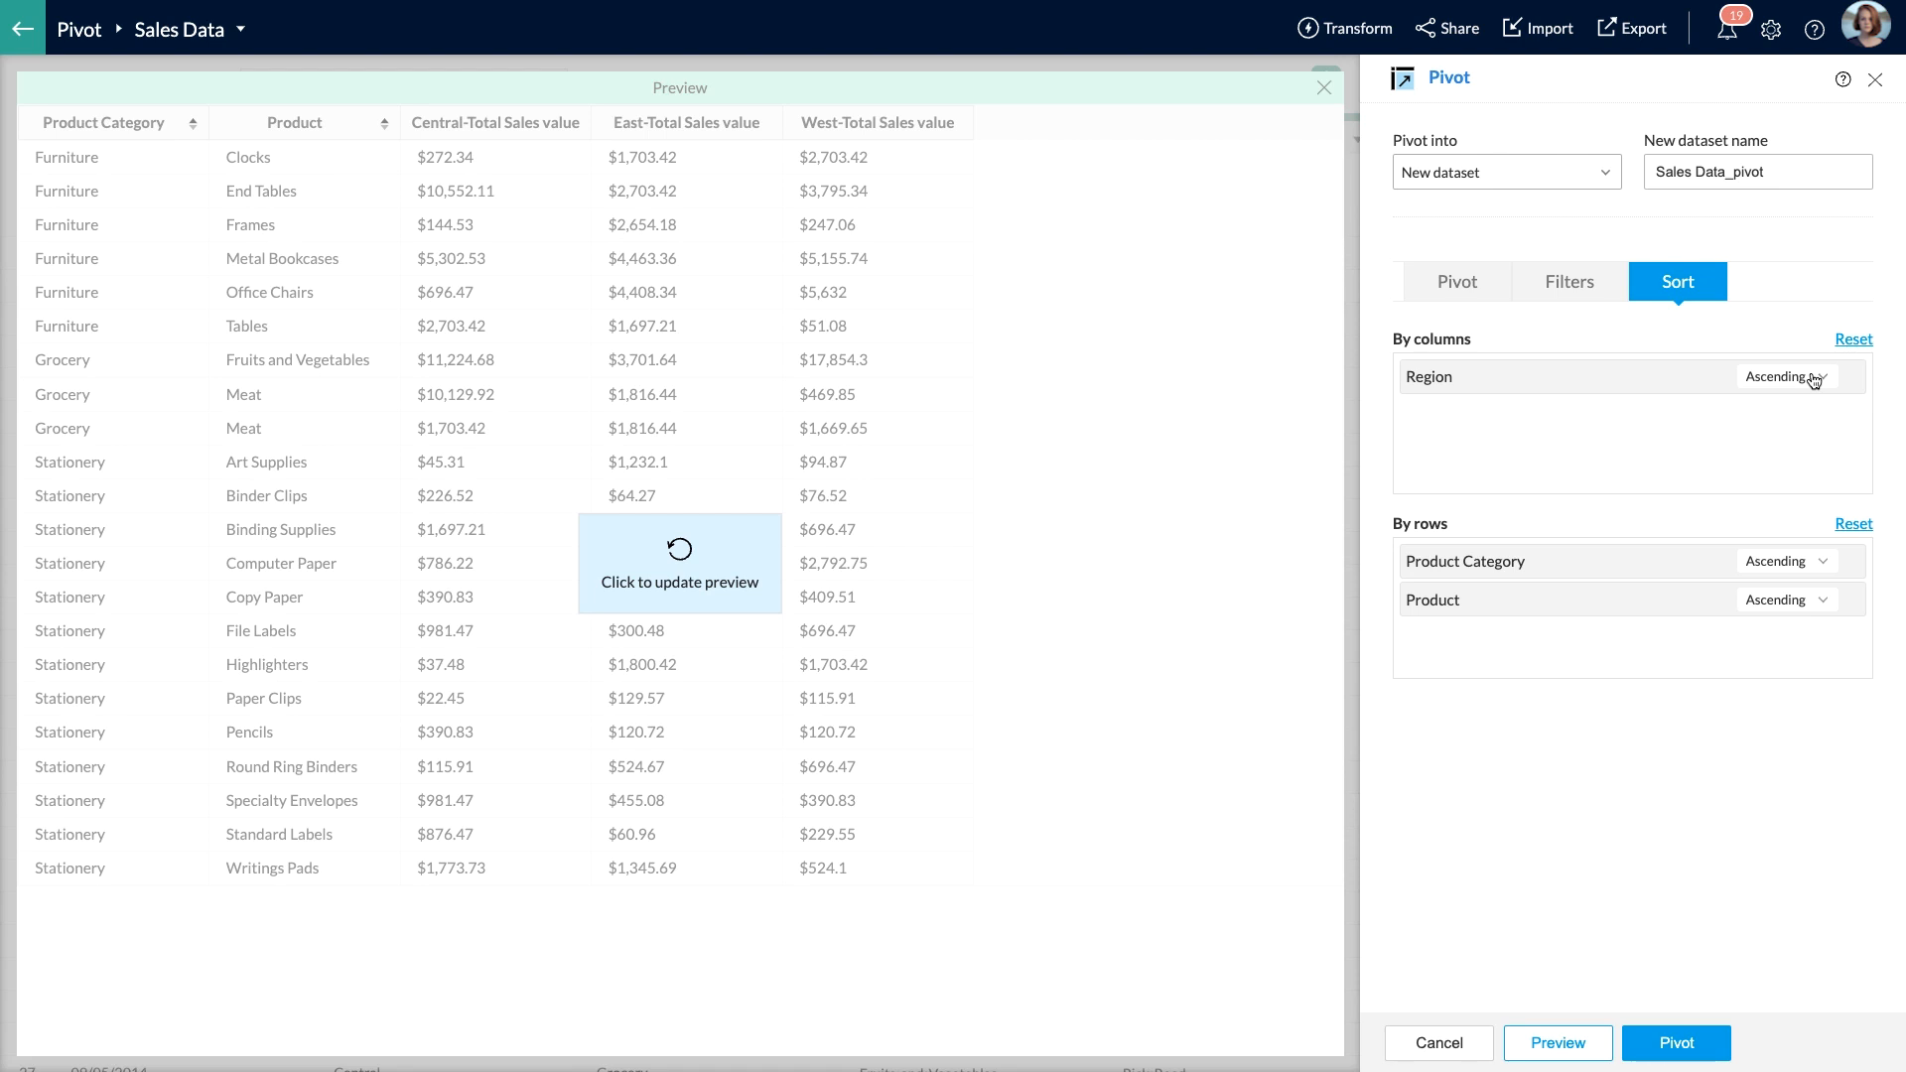
mouse_move(1671, 451)
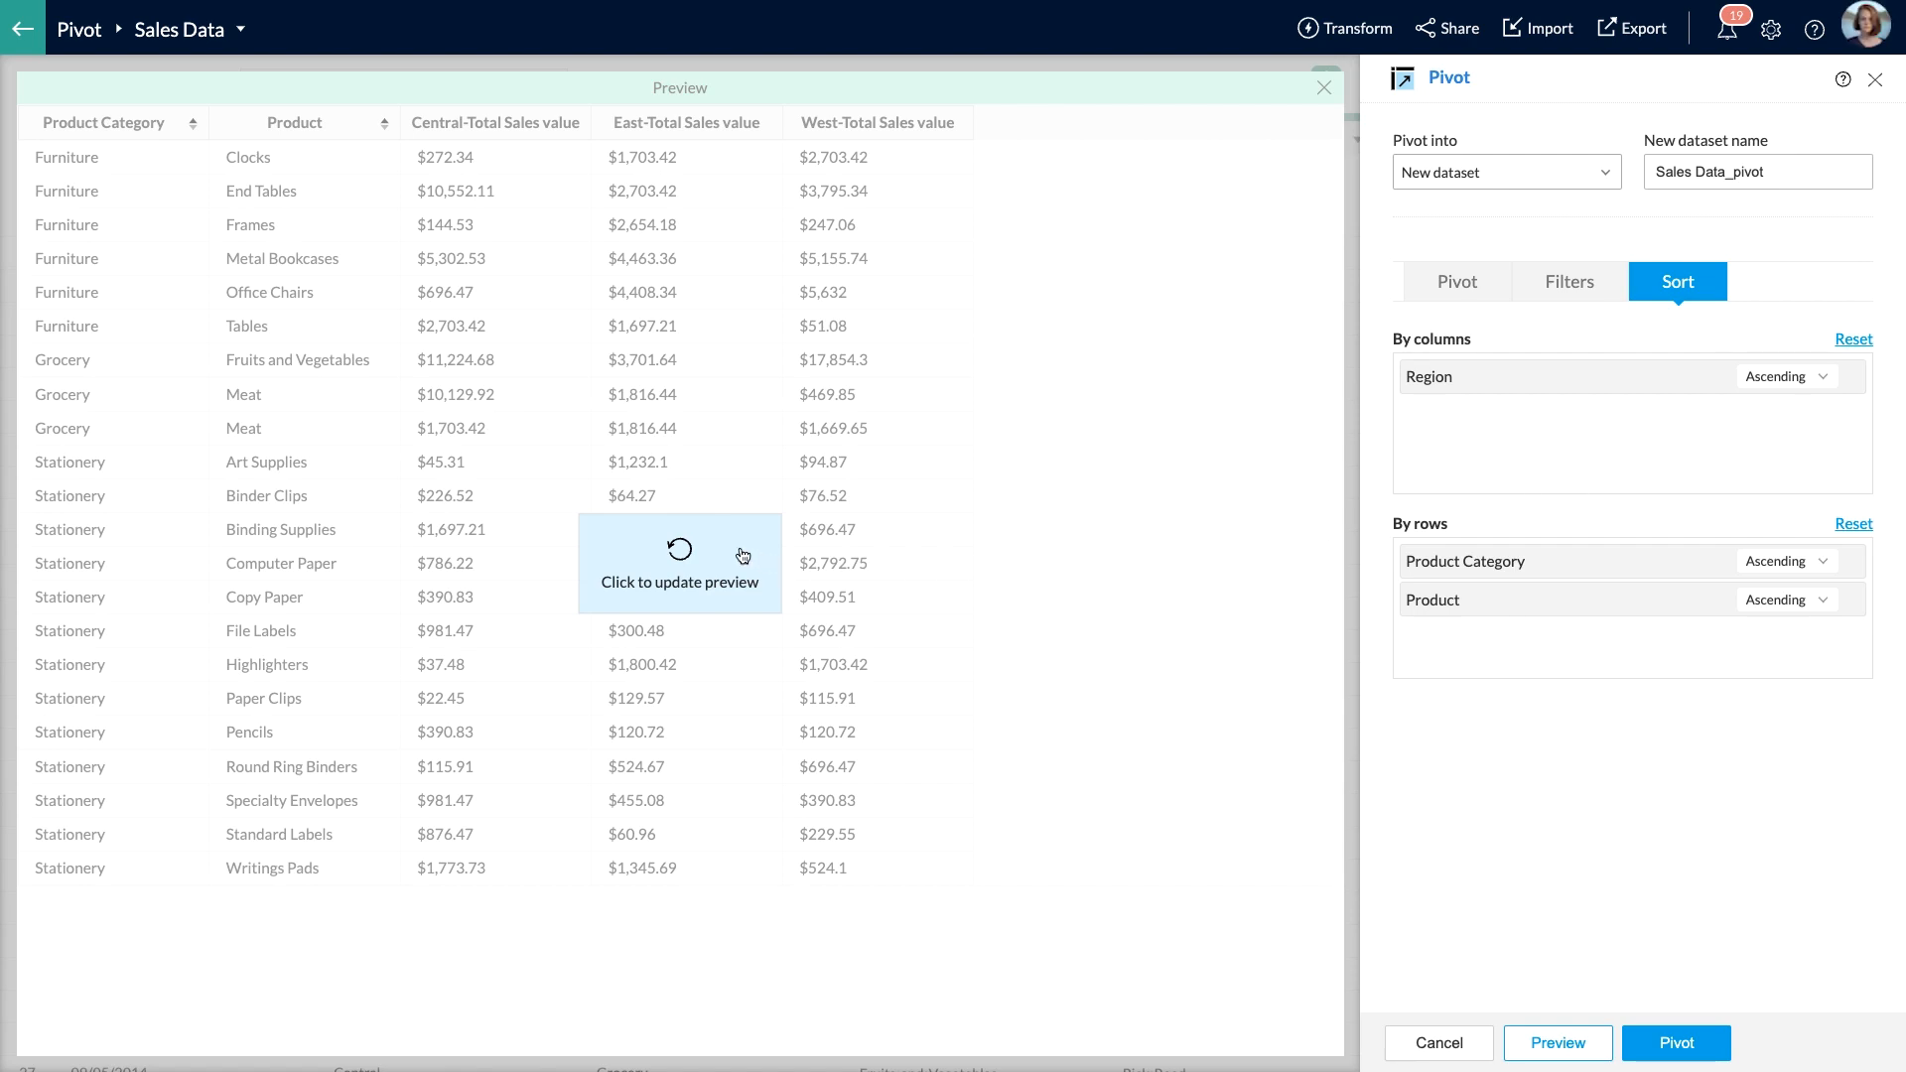
click(679, 564)
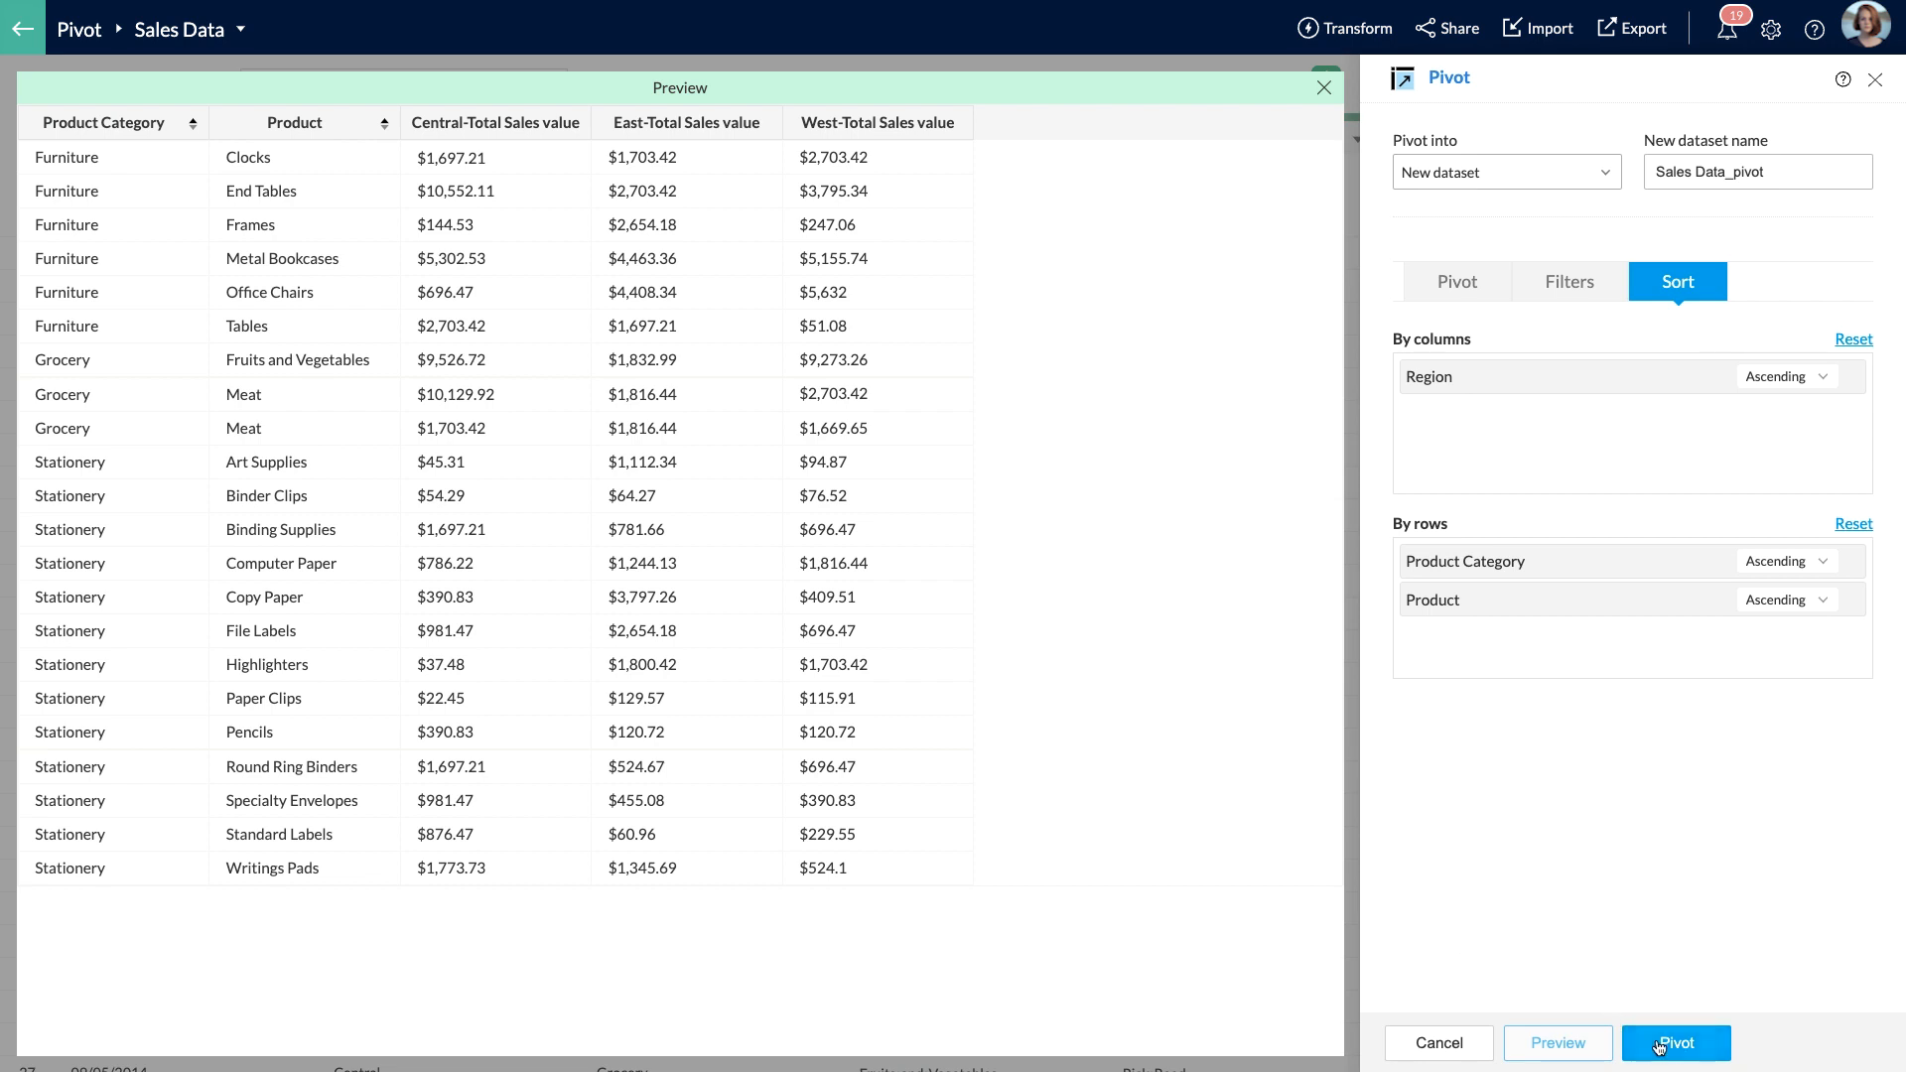
click(1675, 1044)
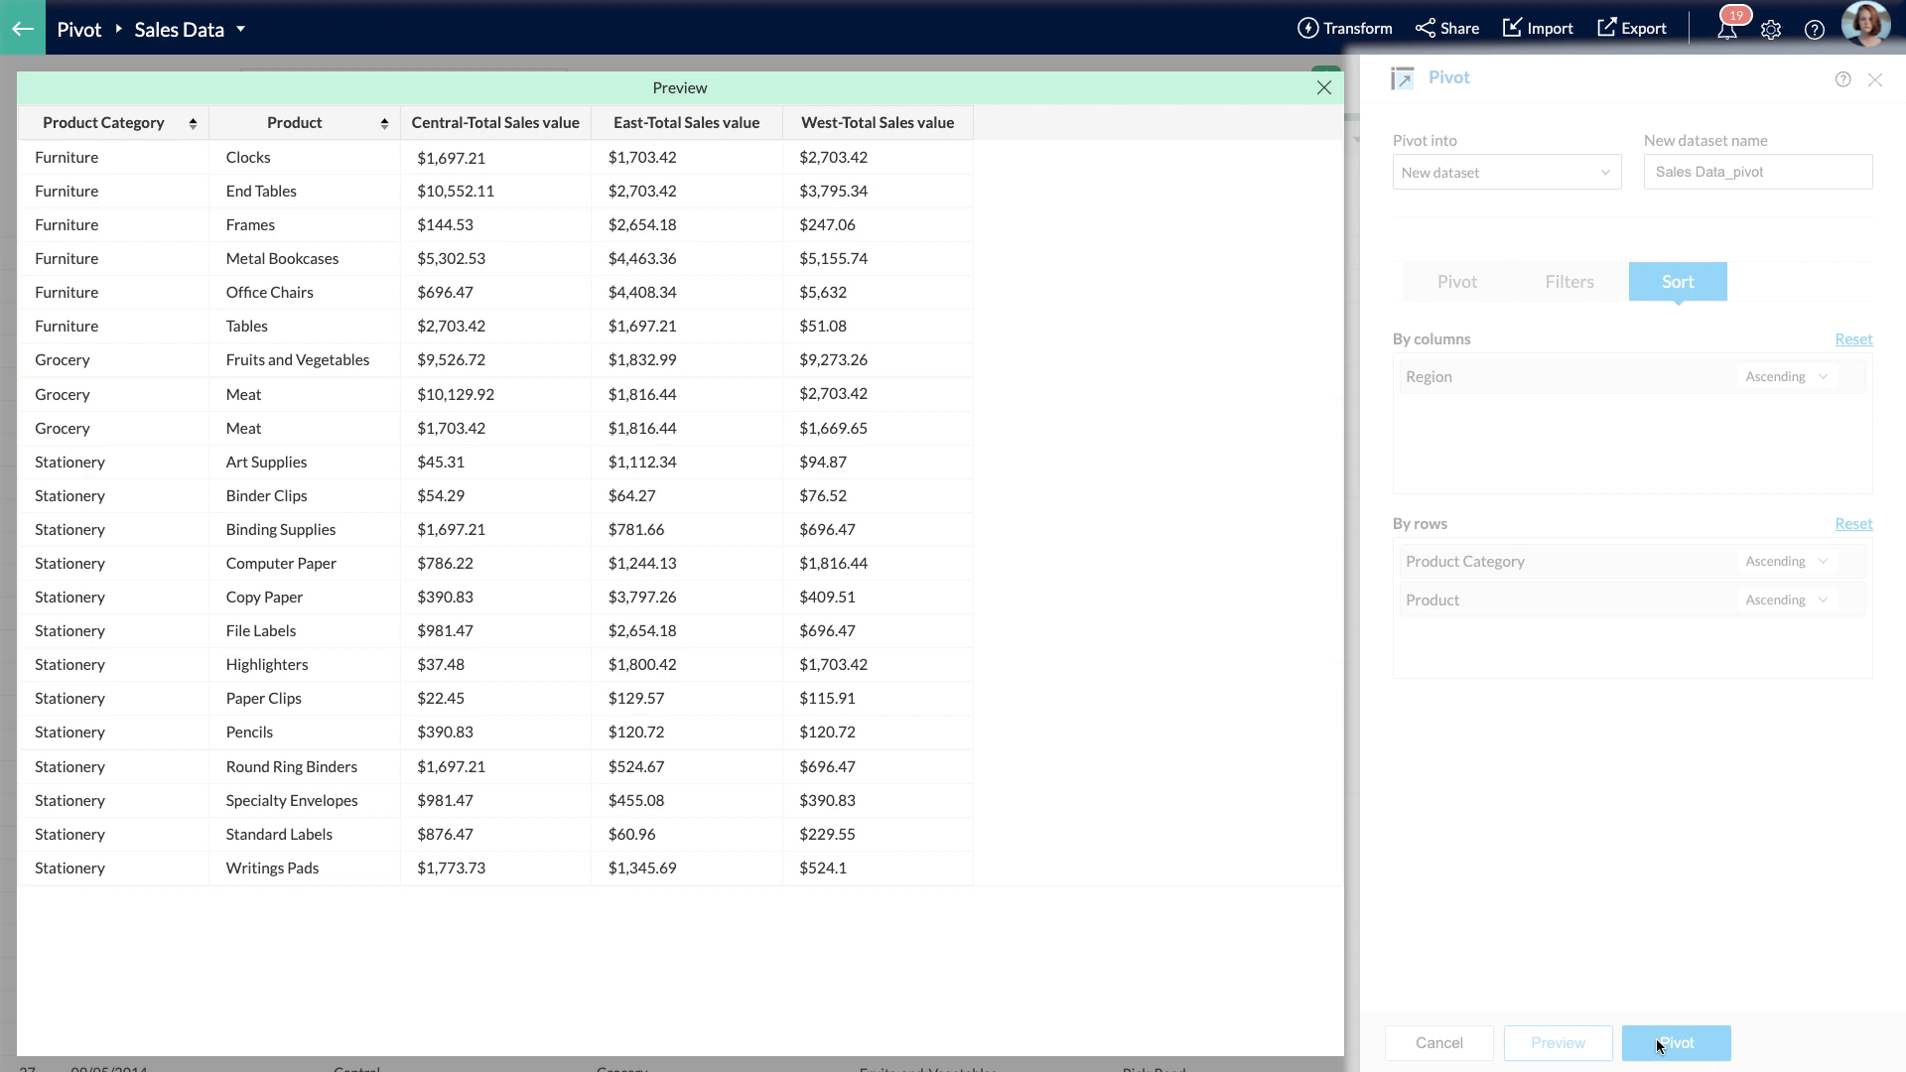
click(1675, 1043)
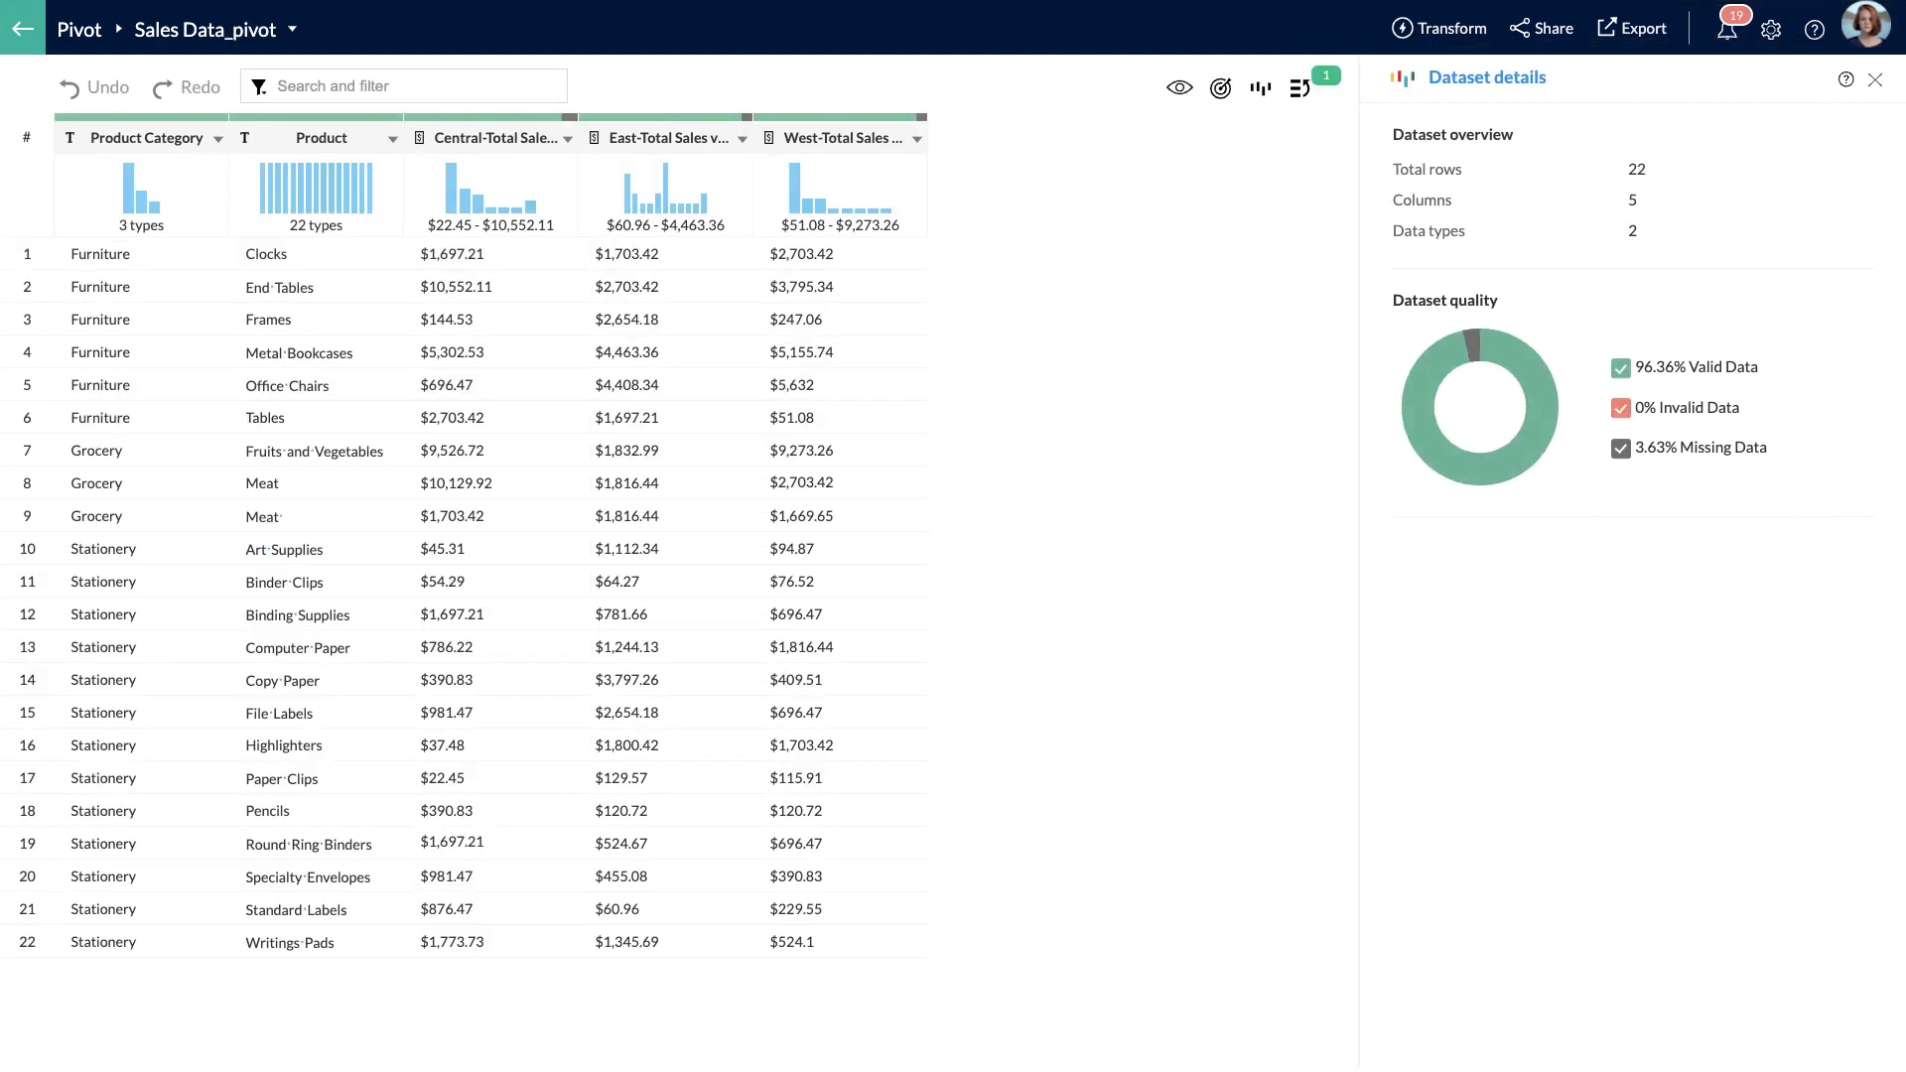